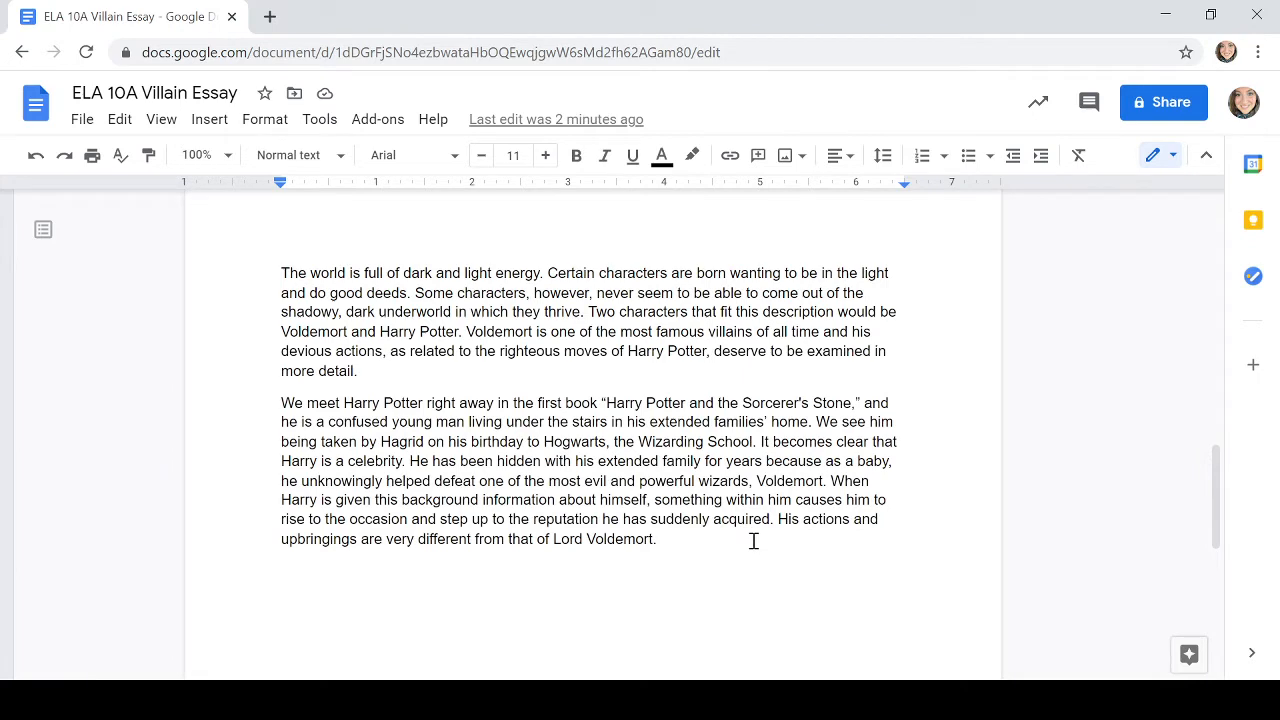
Scroll the villain essay document to review the Lesson Information and brainstorming list at the top.
scroll(up, 3)
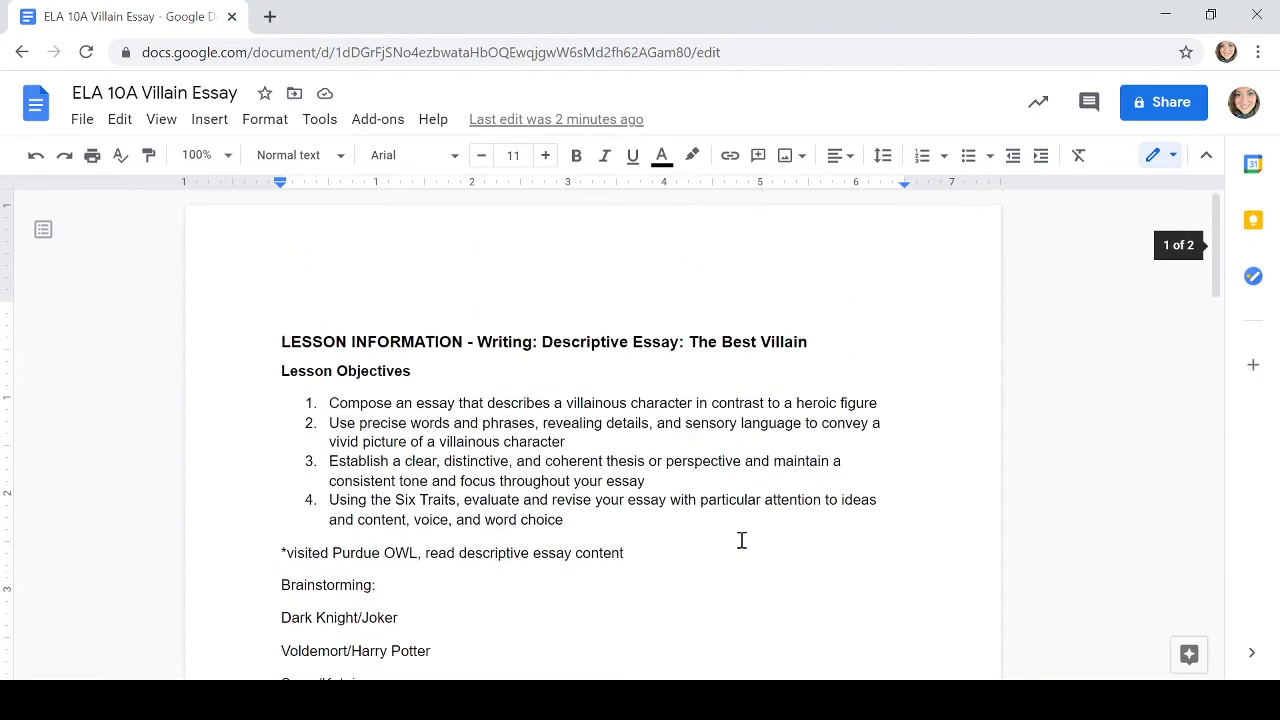
scroll(down, 3)
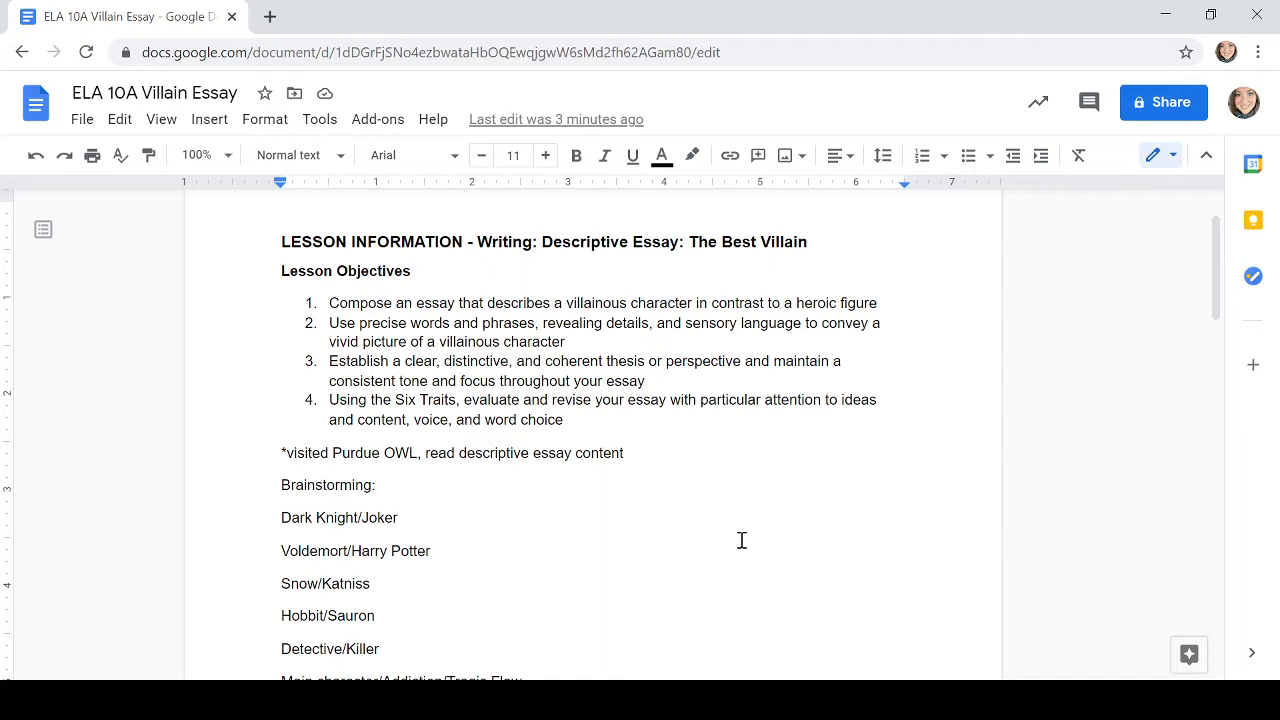
Scroll past the villain/hero pairs to the Voldemort and Harry Potter description notes.
scroll(down, 3)
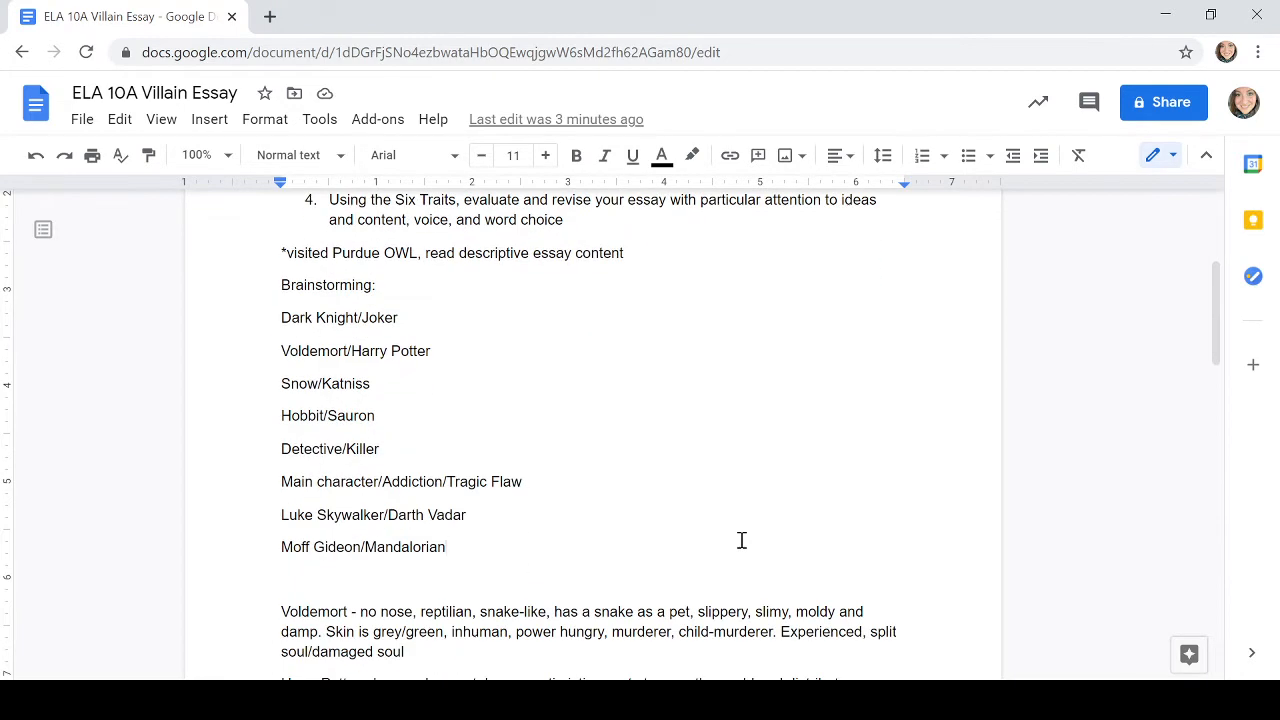
mouse_move(648, 518)
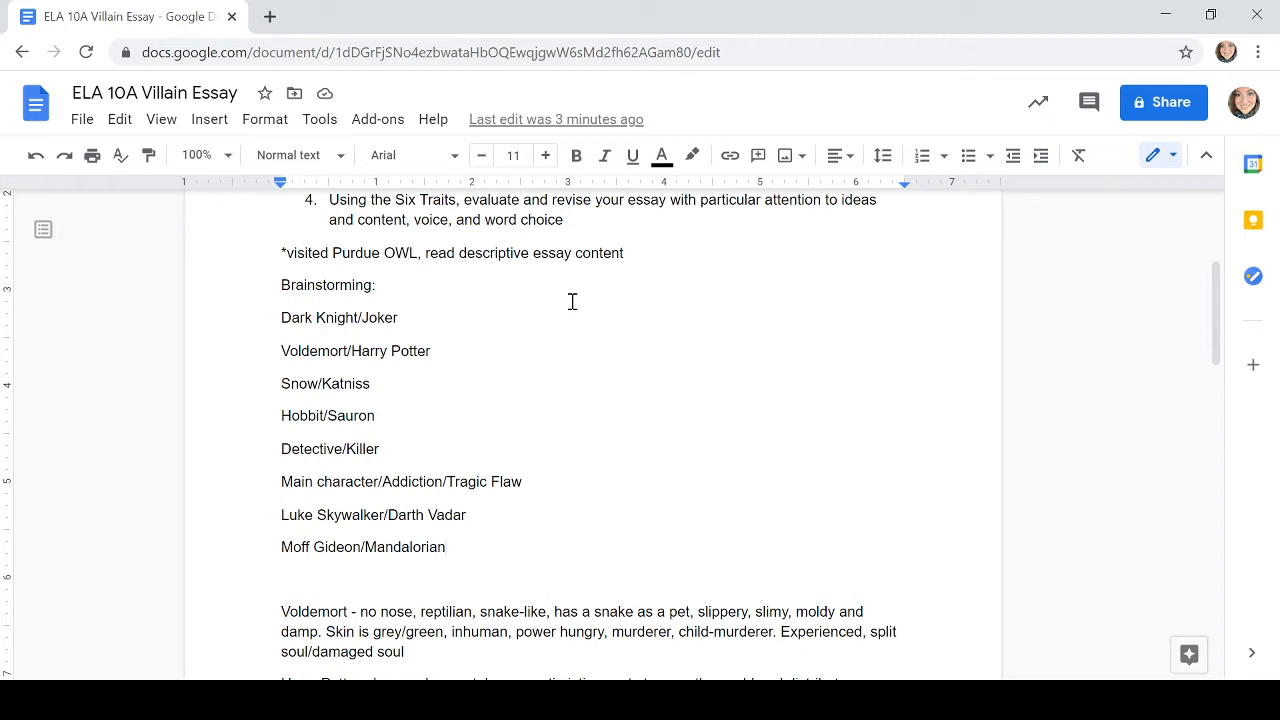
click(448, 548)
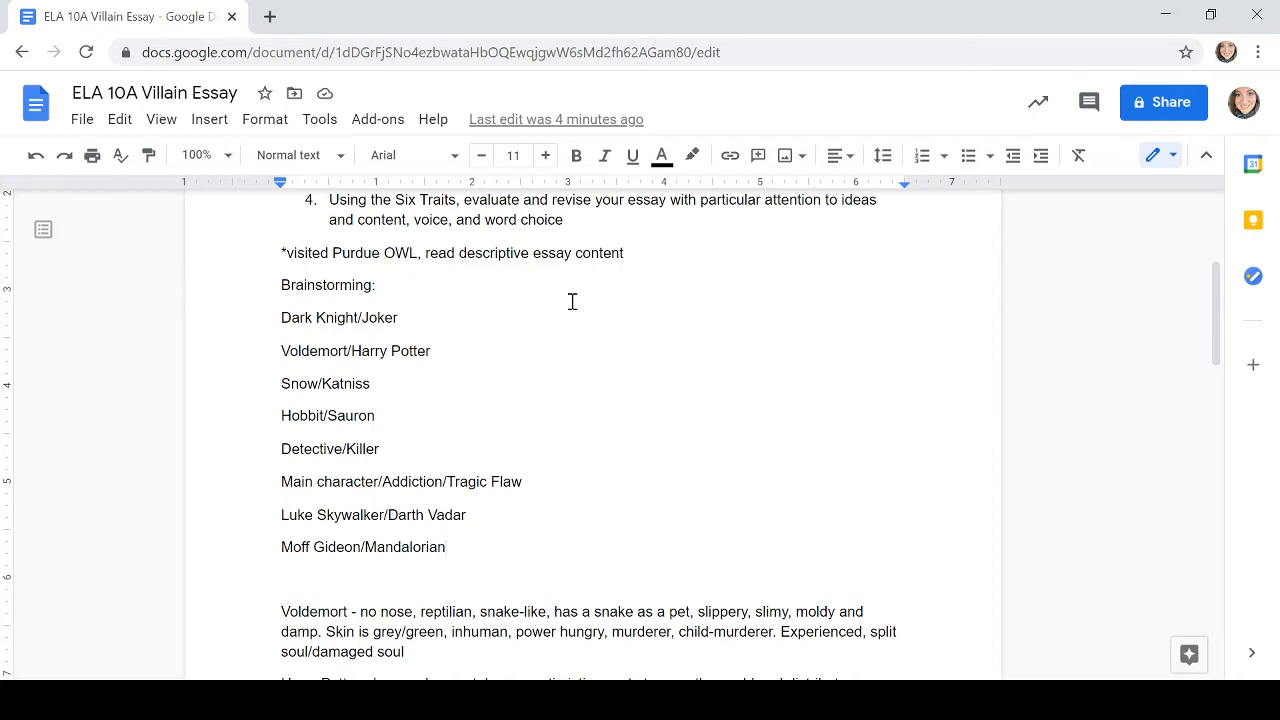
scroll(down, 3)
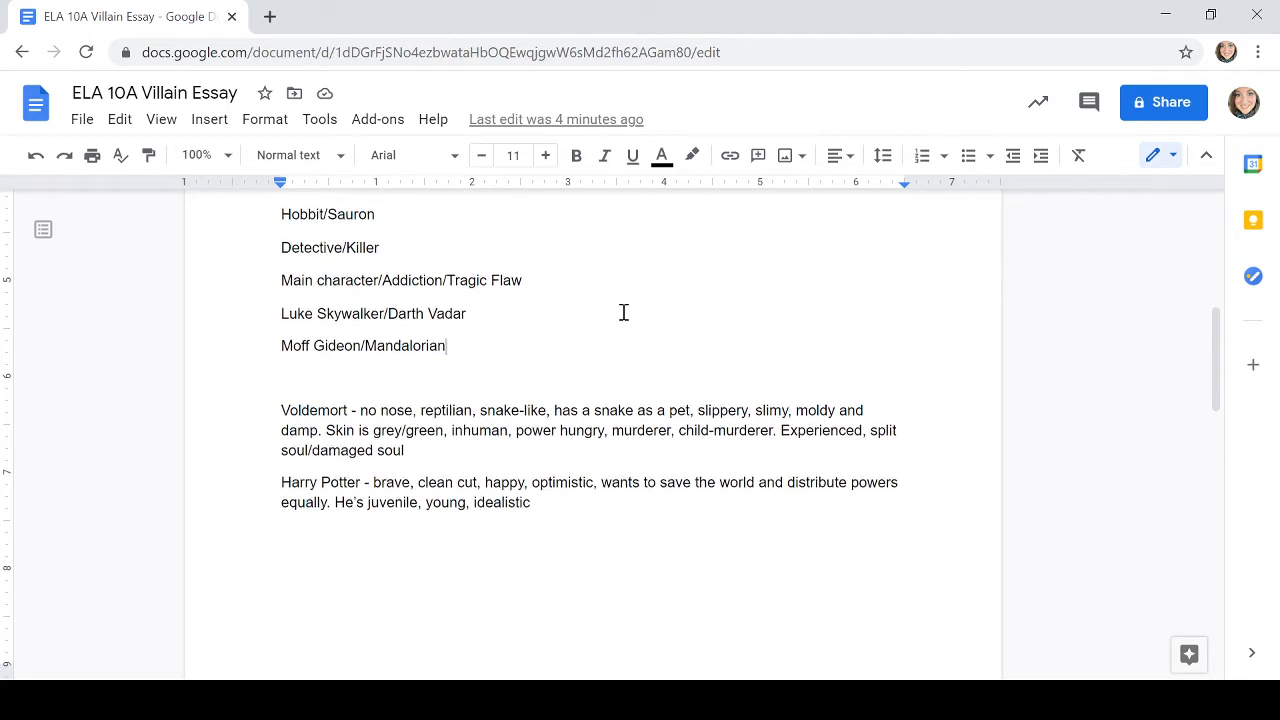
Scroll down to the essay's opening paragraph about dark and light energy.
scroll(down, 3)
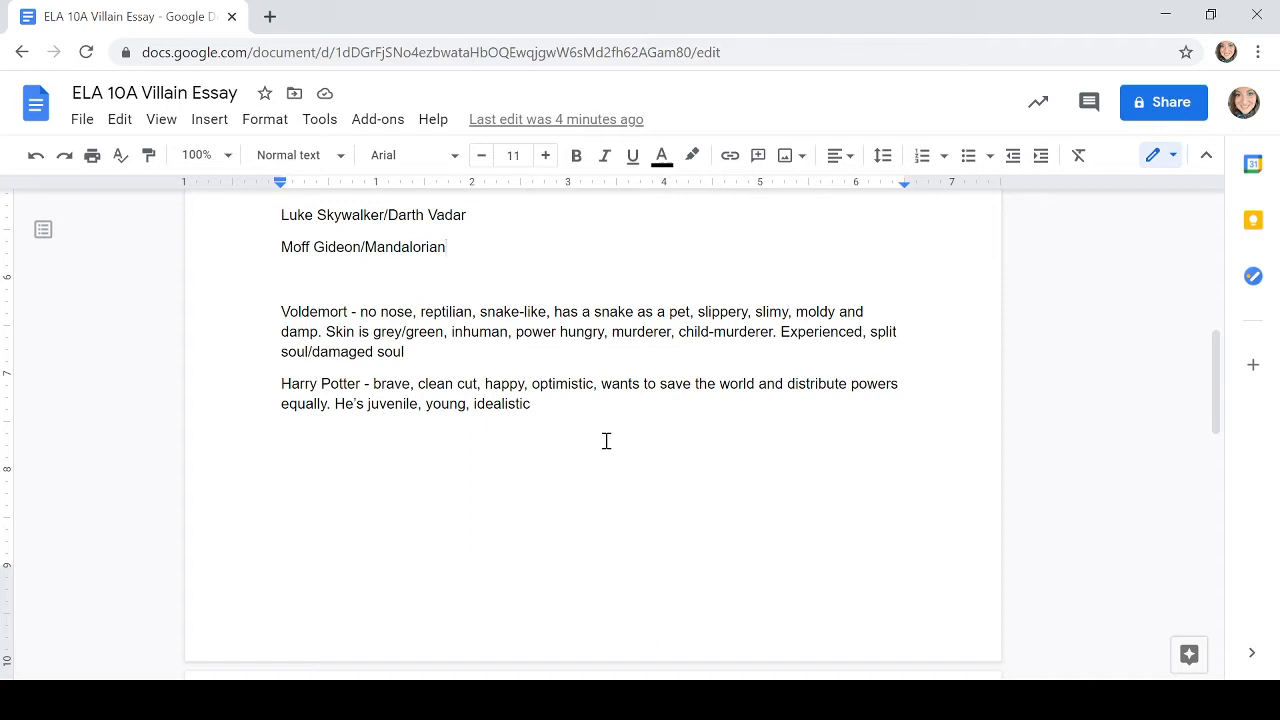
mouse_move(422, 478)
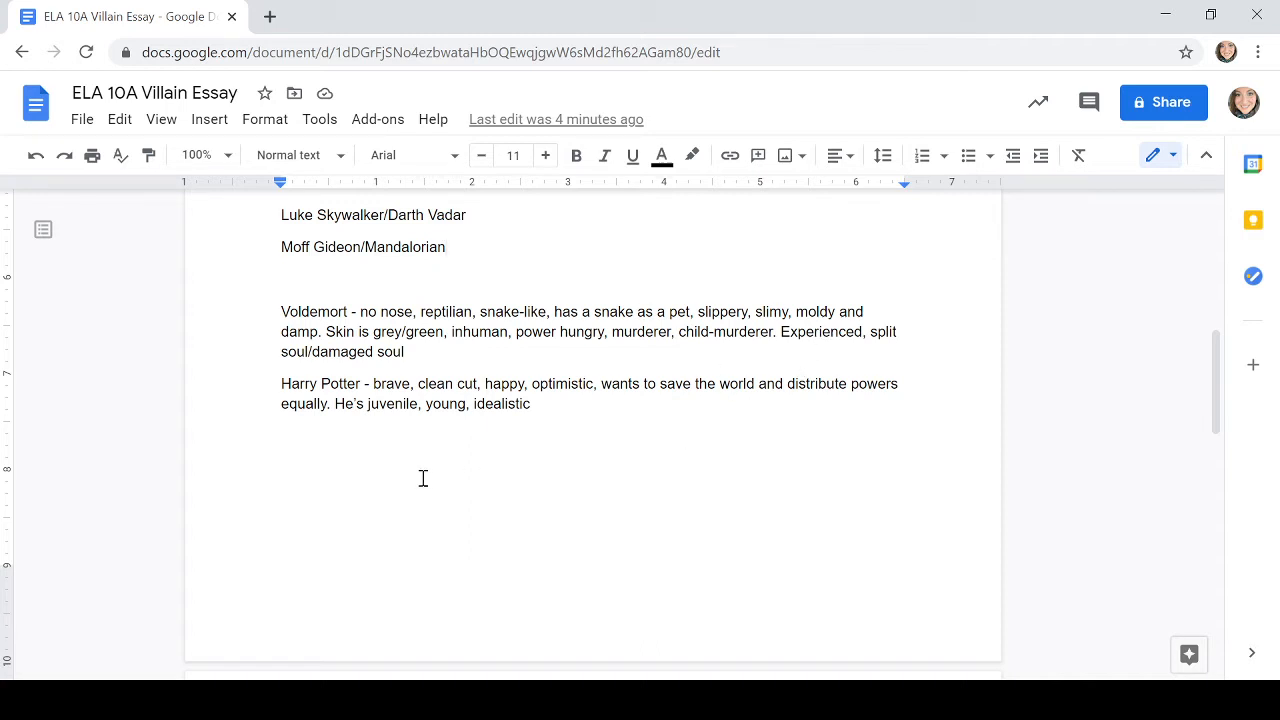
mouse_move(680, 414)
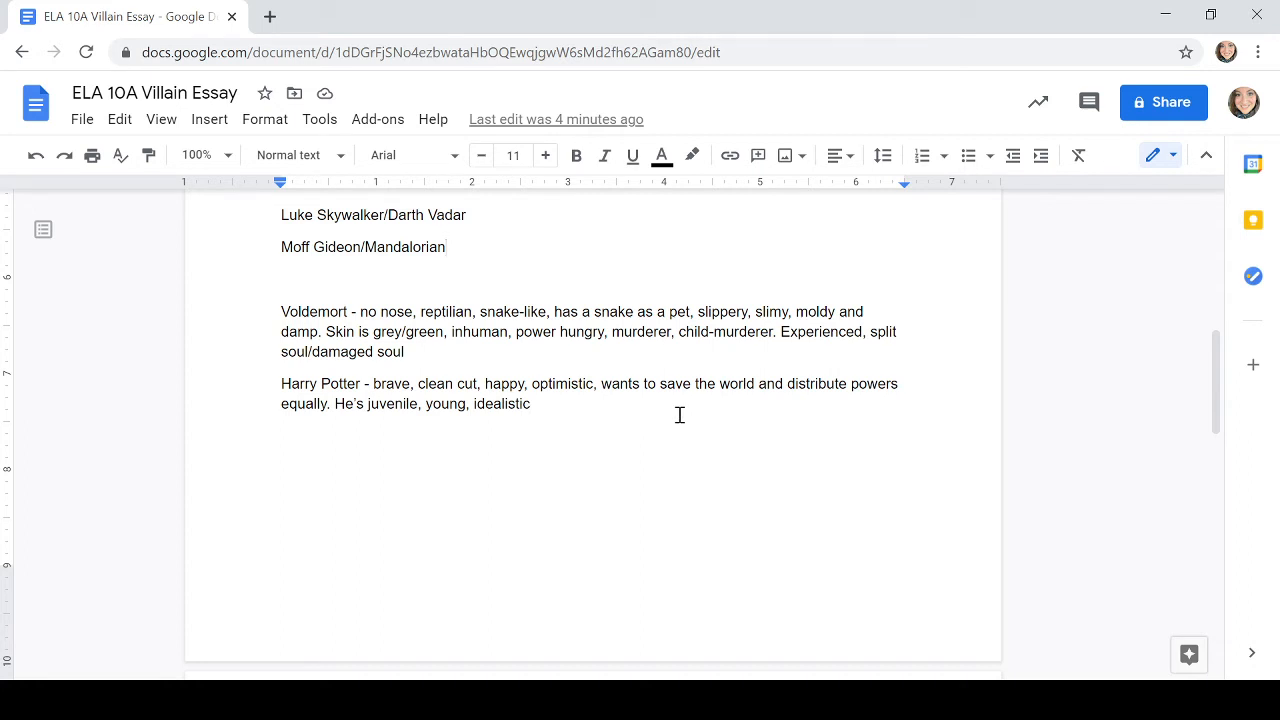
scroll(down, 3)
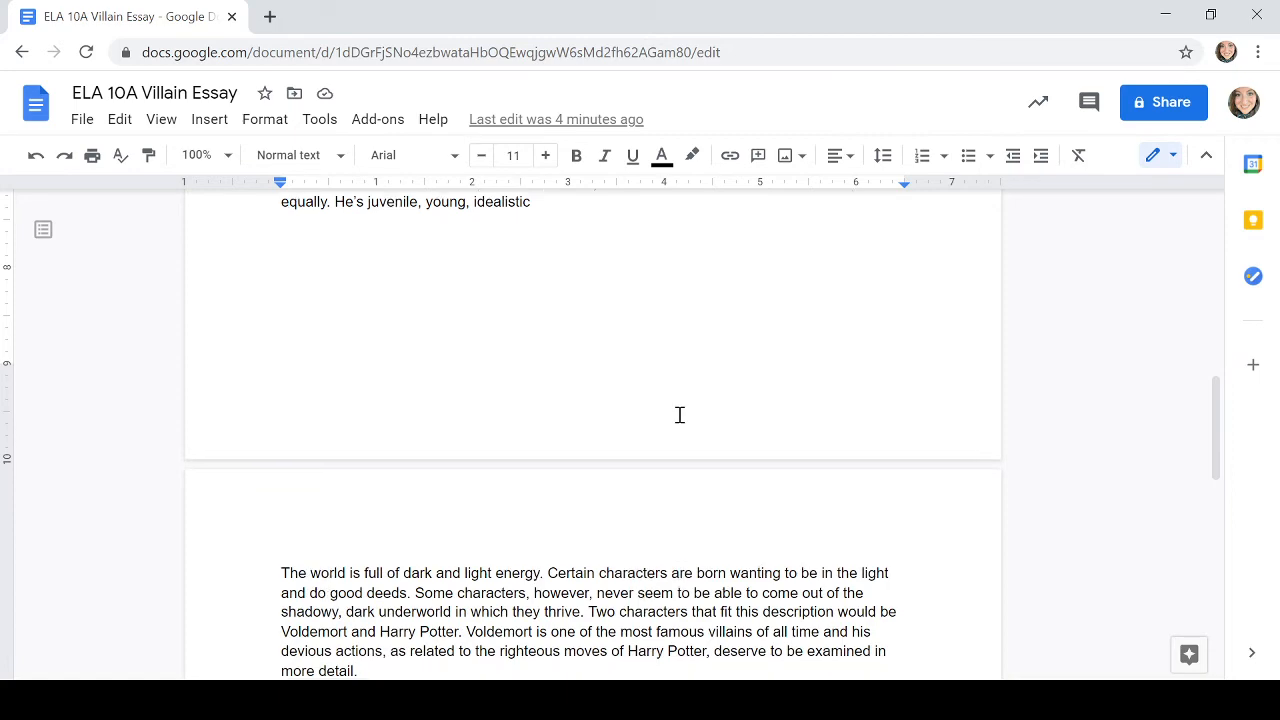
Scroll down to the end of the paragraph about Harry Potter's upbringing.
scroll(down, 3)
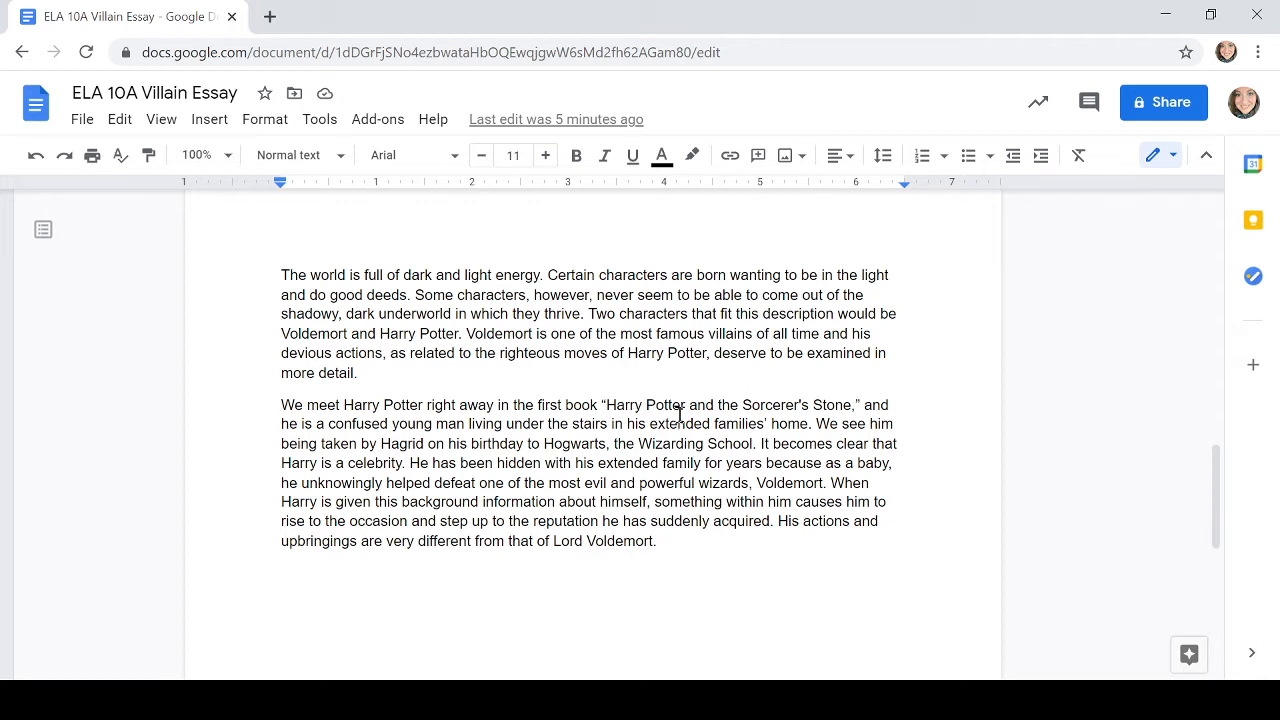
scroll(down, 3)
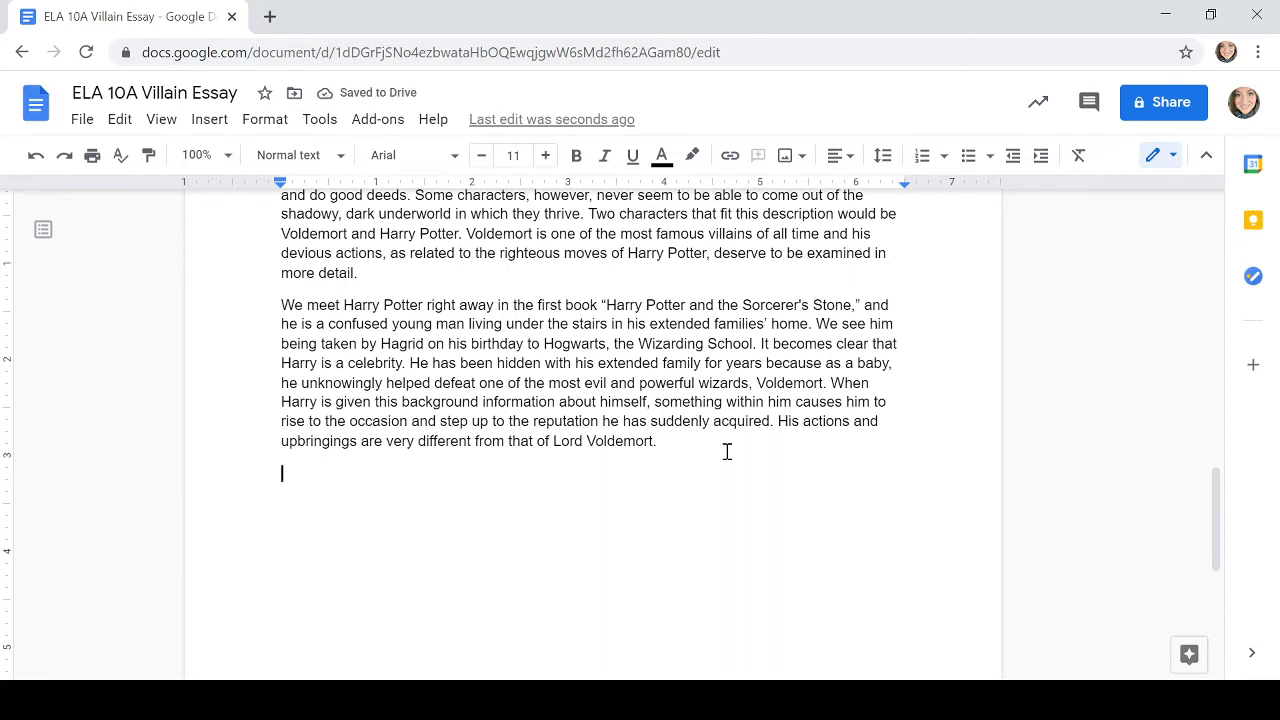
Write that Lord Voldemort, taken from an orphanage unlike Harry's upbringing, has little loving around him.
text(Lord Vole)
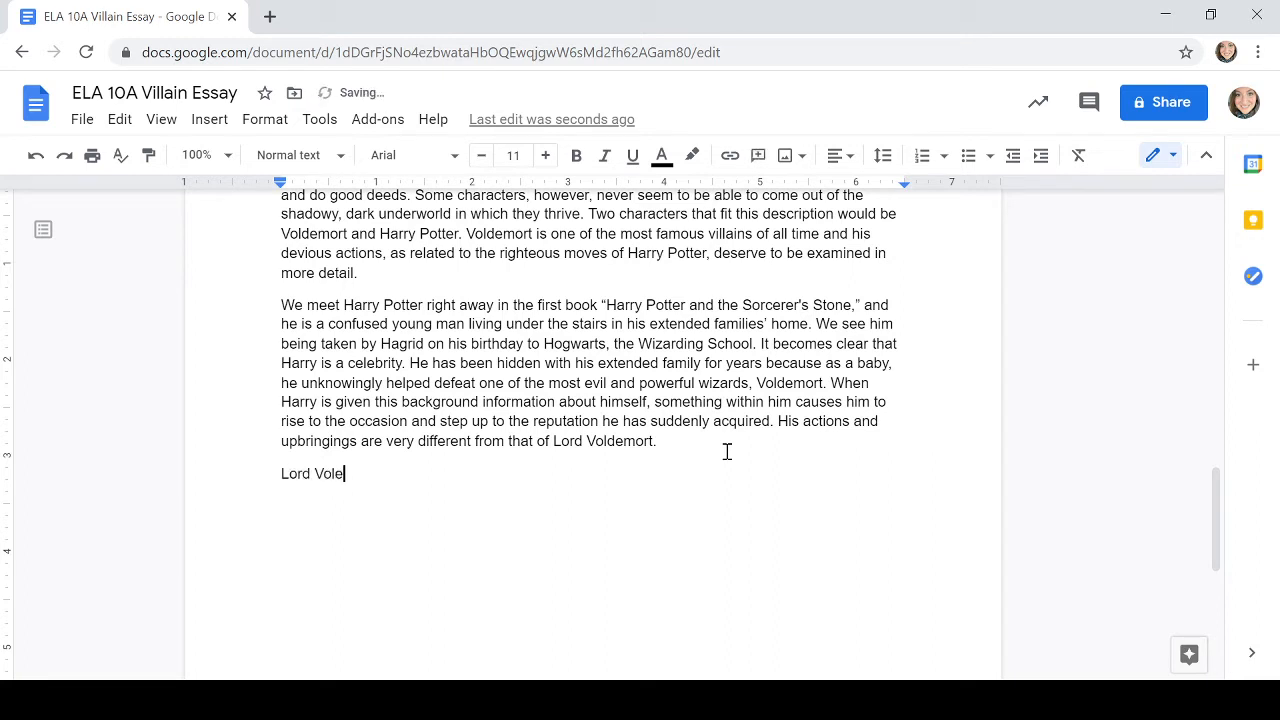
text(demort is)
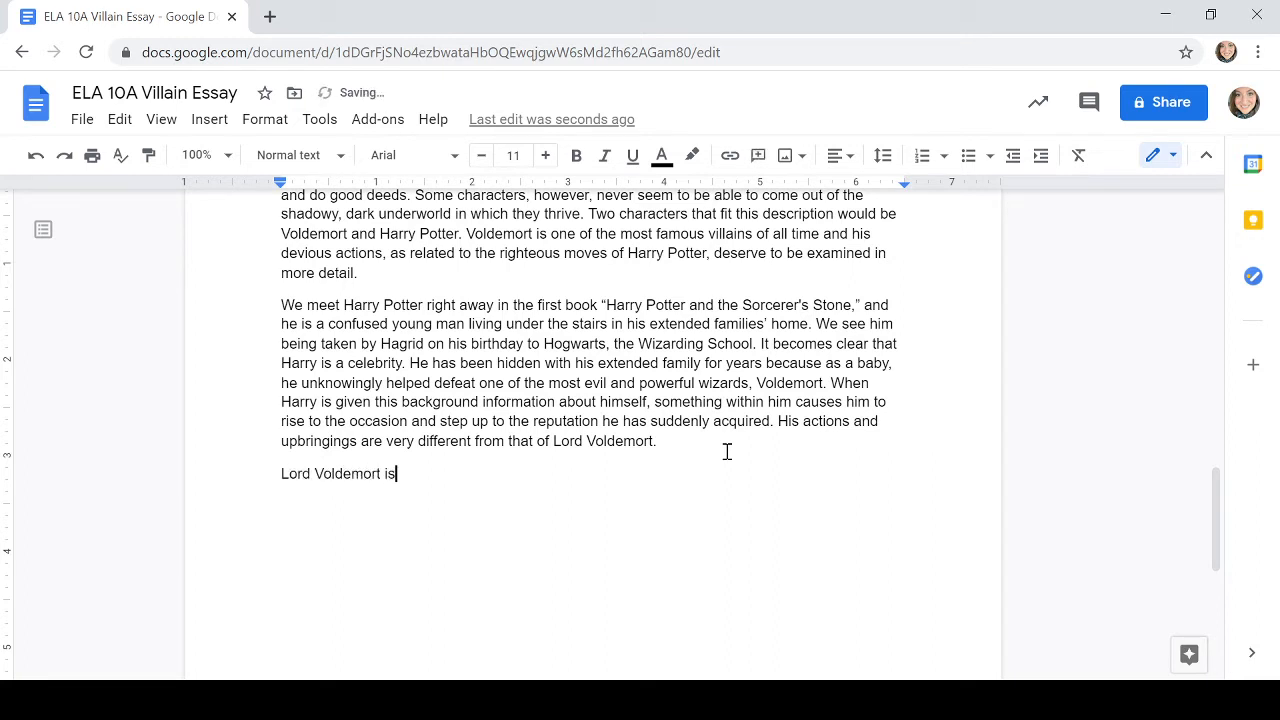
text(taken from)
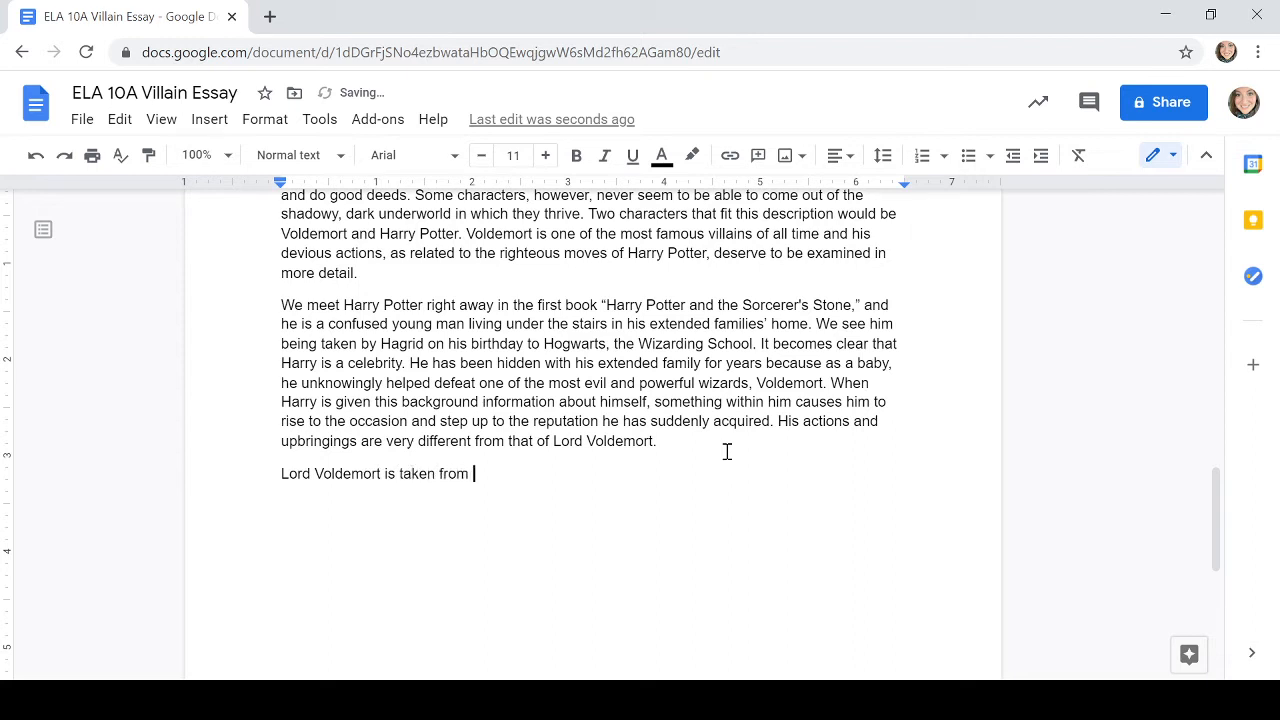
text(an orp)
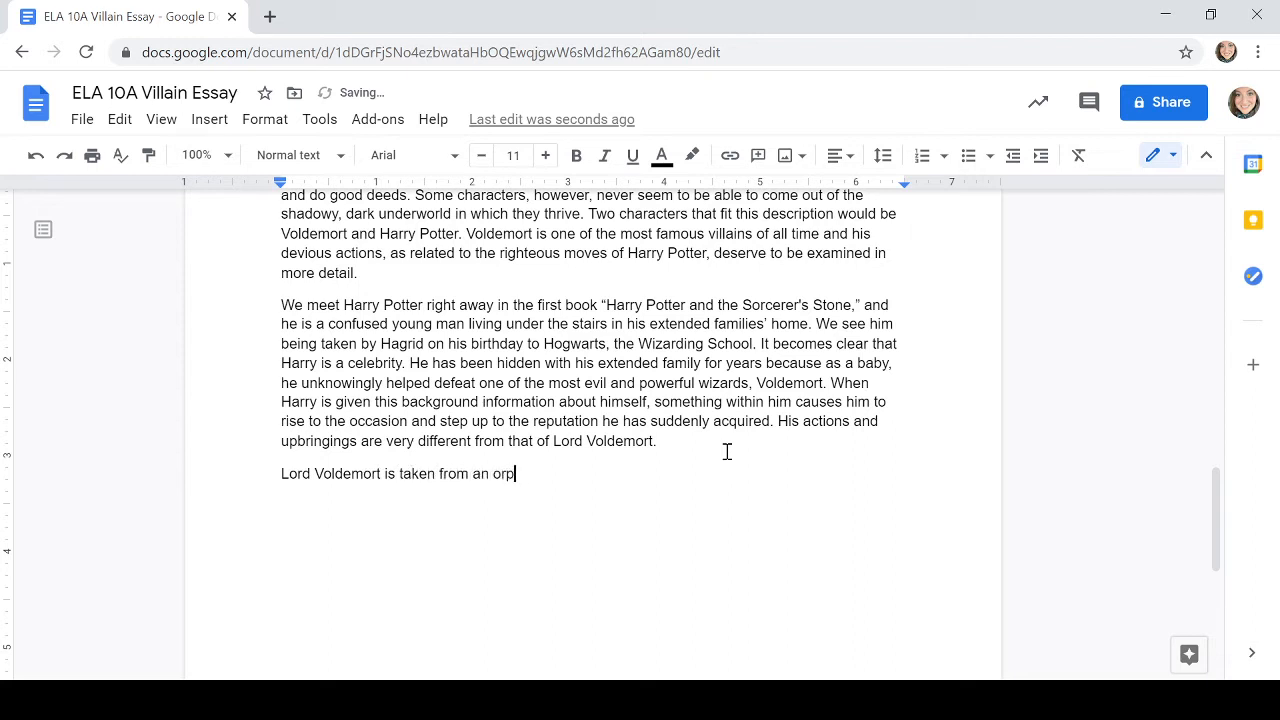
text(hang)
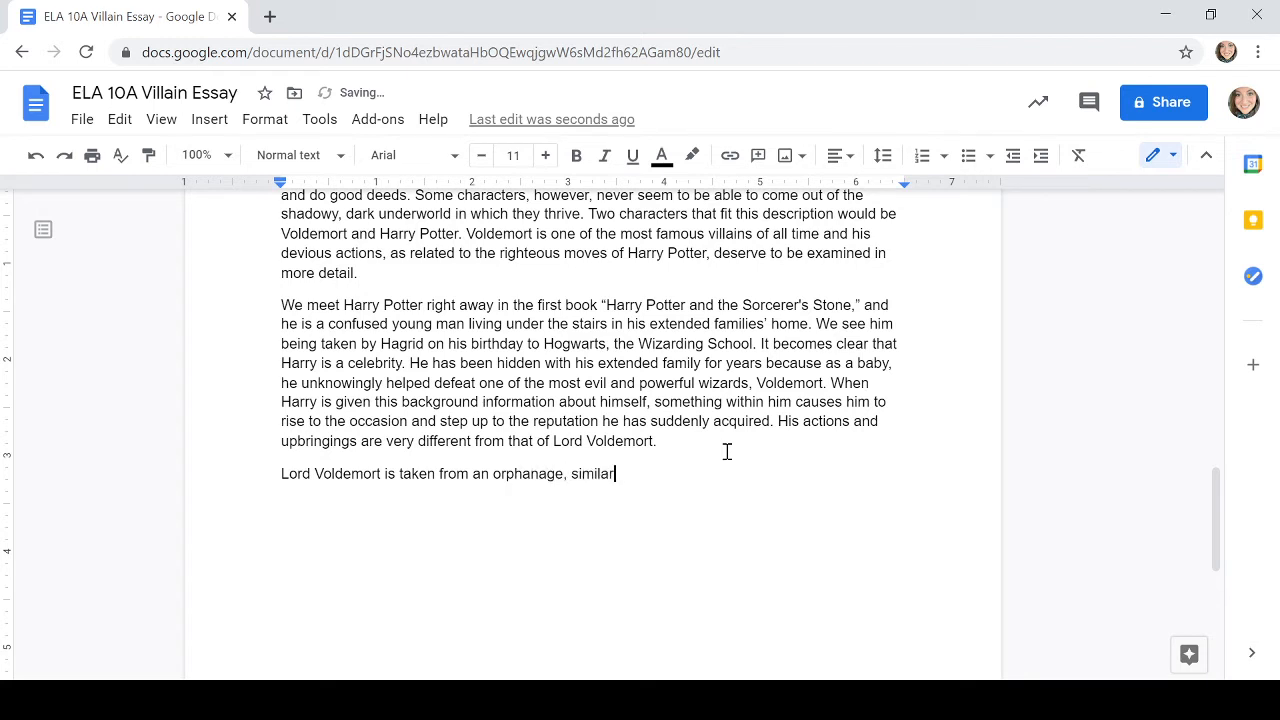
text(to Har)
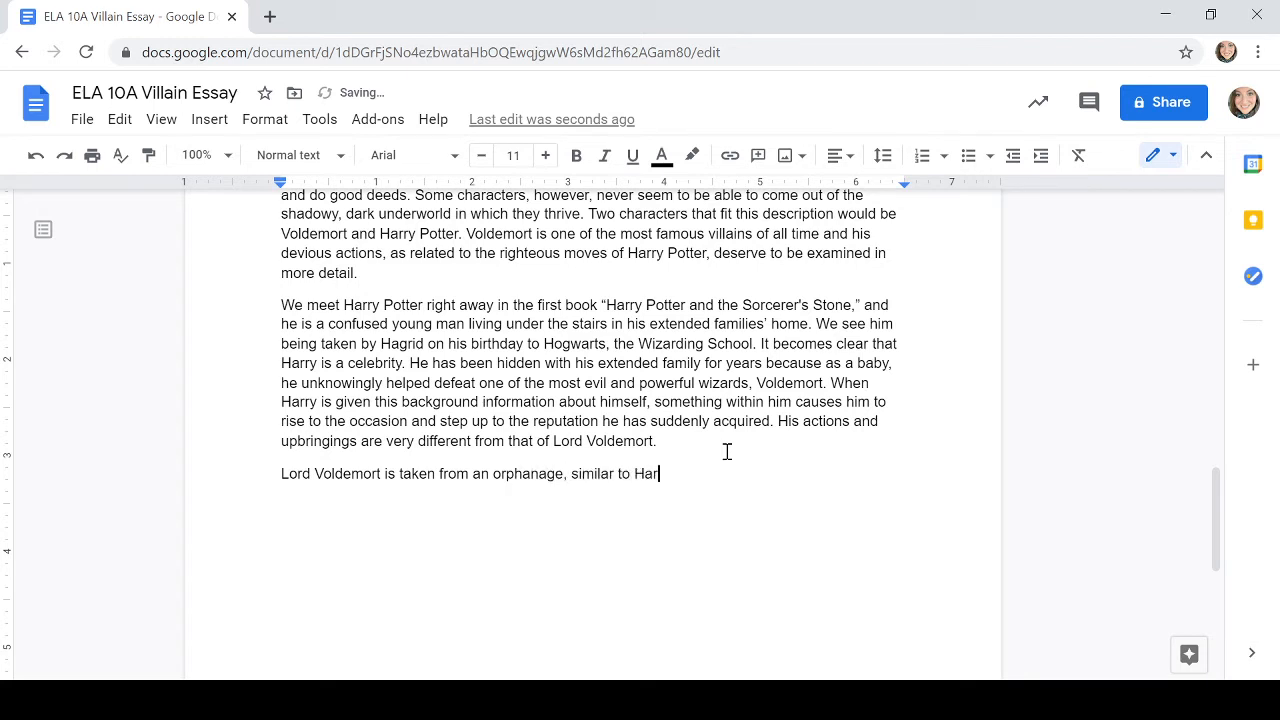
text(ry's u)
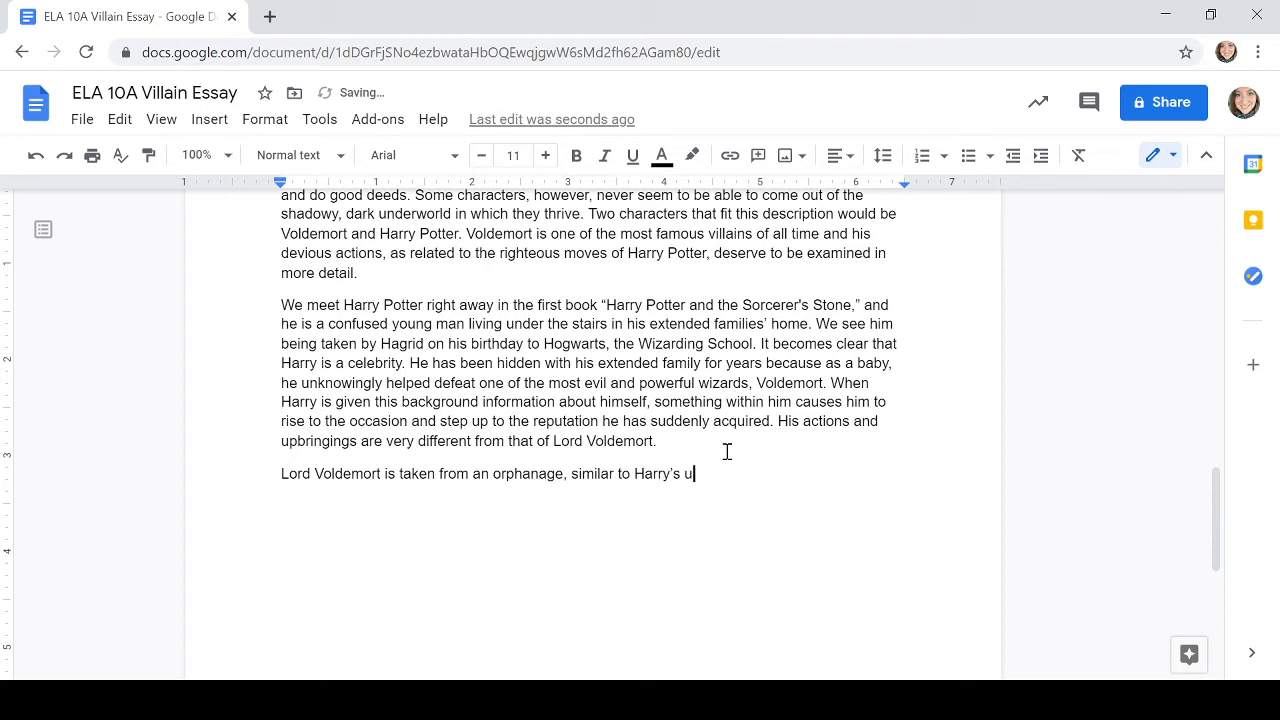
text(pbringing)
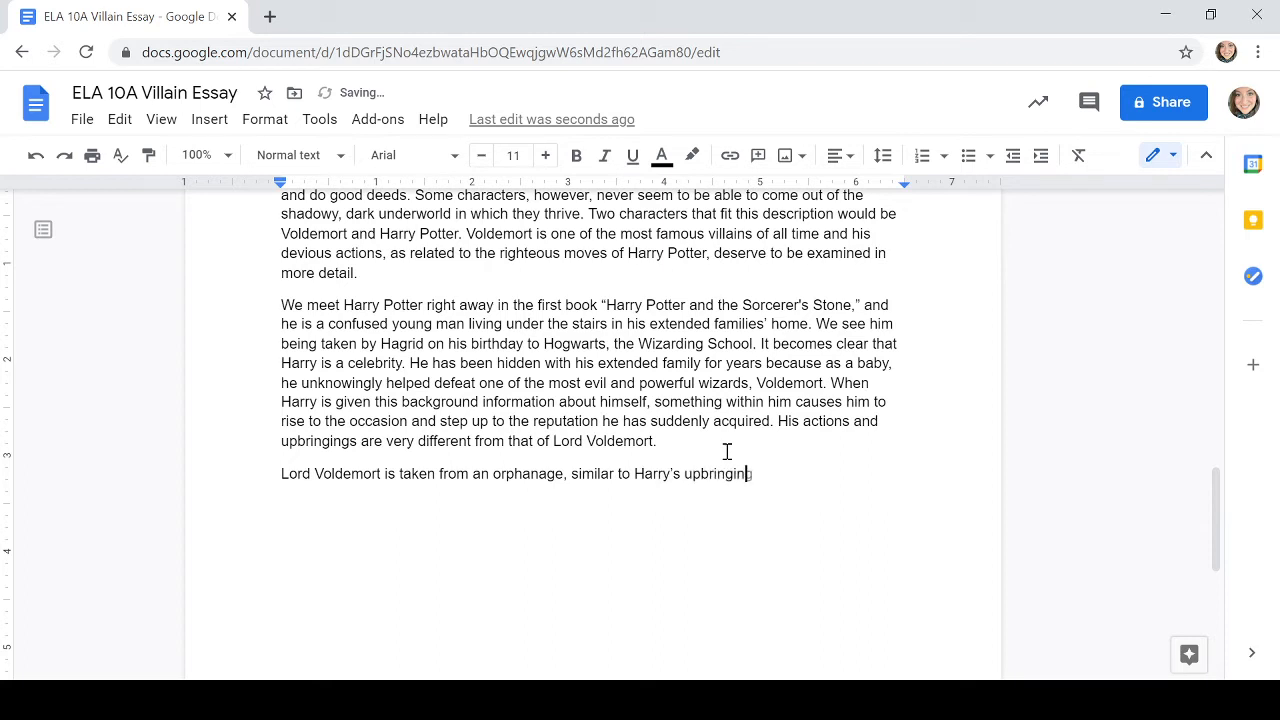
text(, he has li)
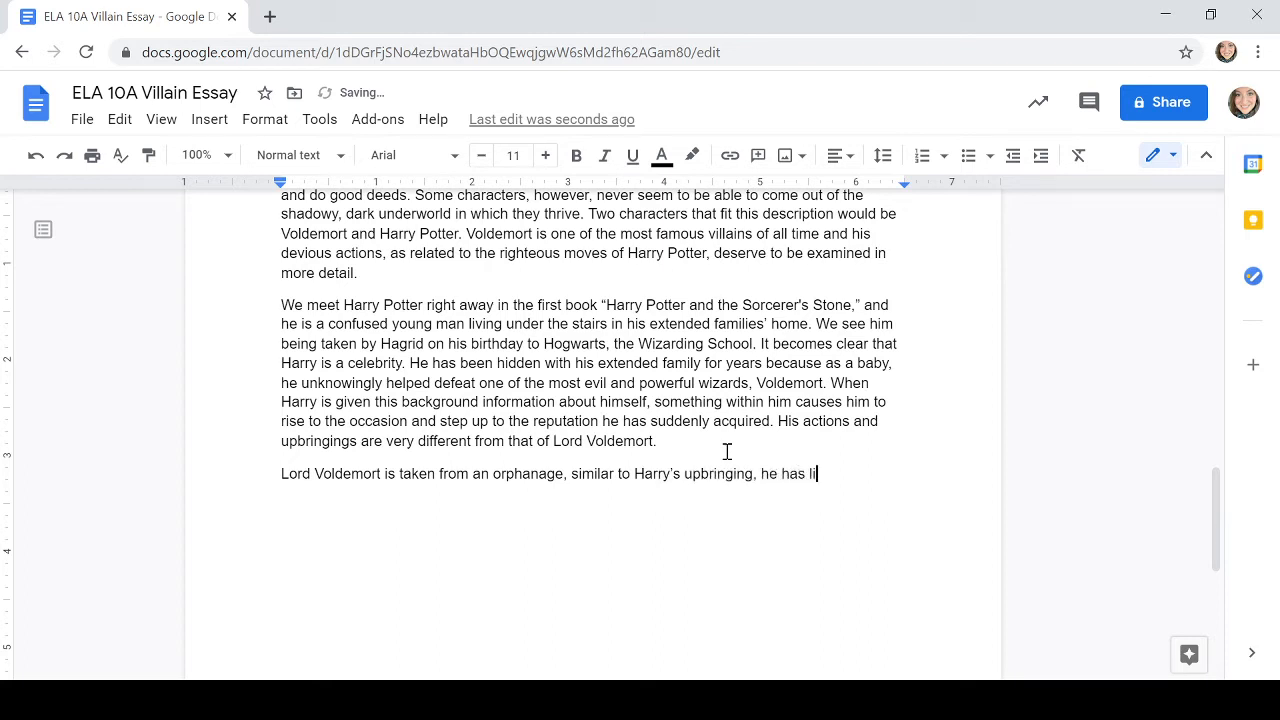
text(ttle loving family)
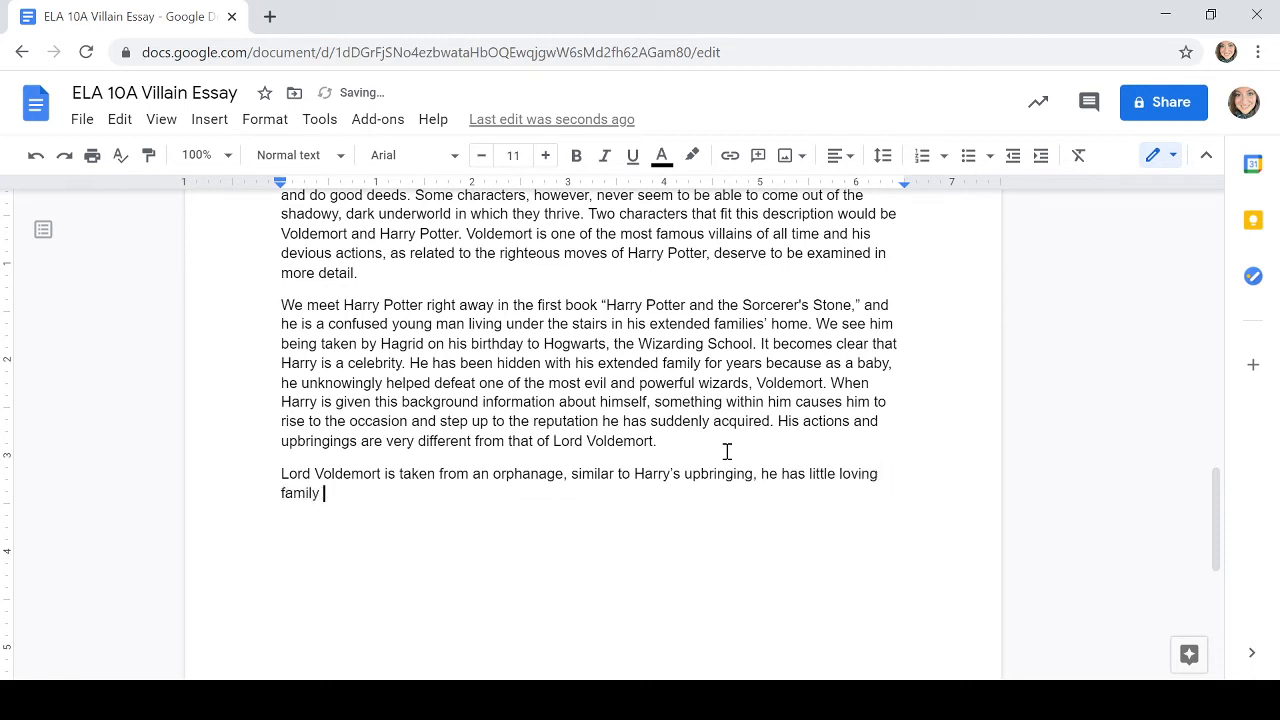
text(around h)
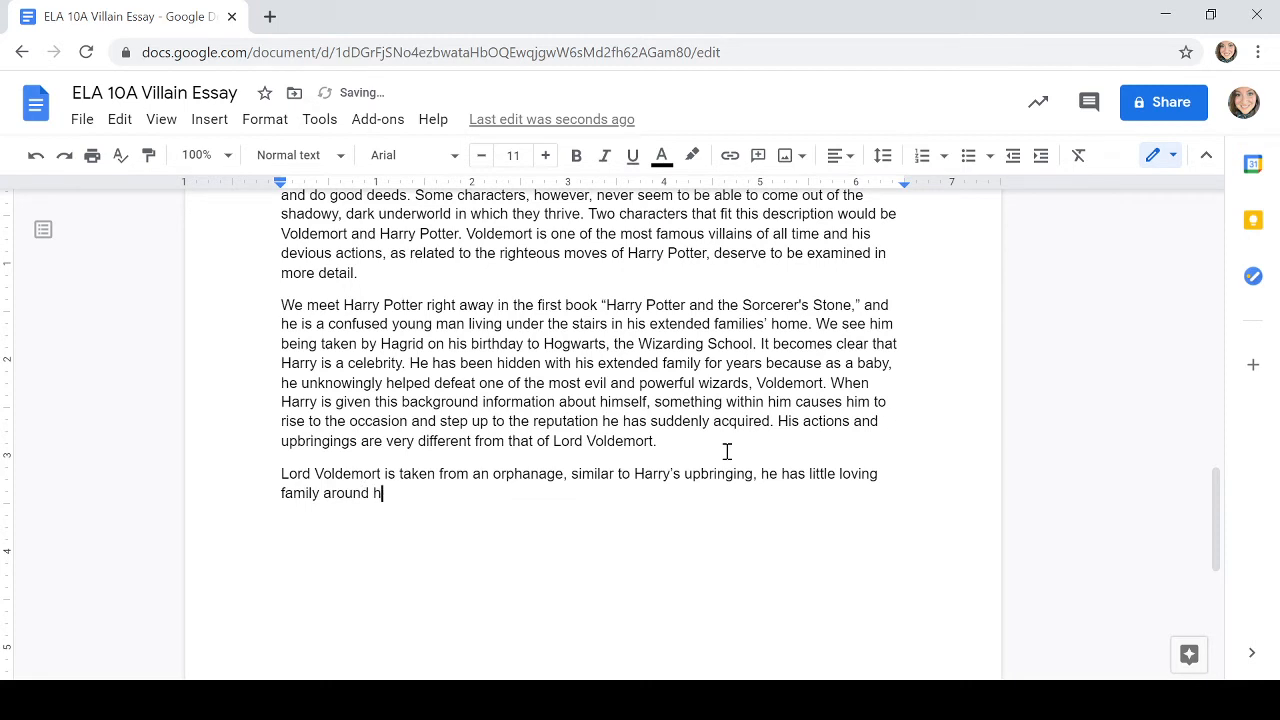
text(im.)
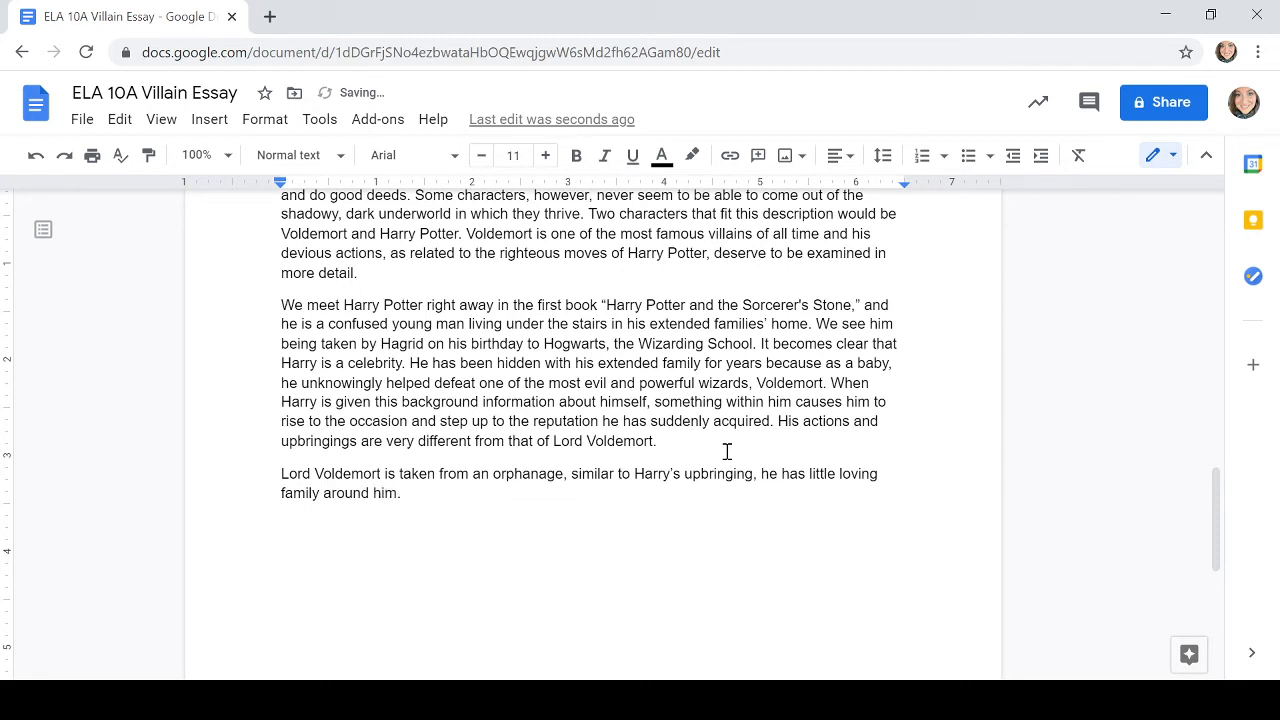
Write that unlike Harry, hearing he is a wizard with magical powers does not humble him.
text(Unlike)
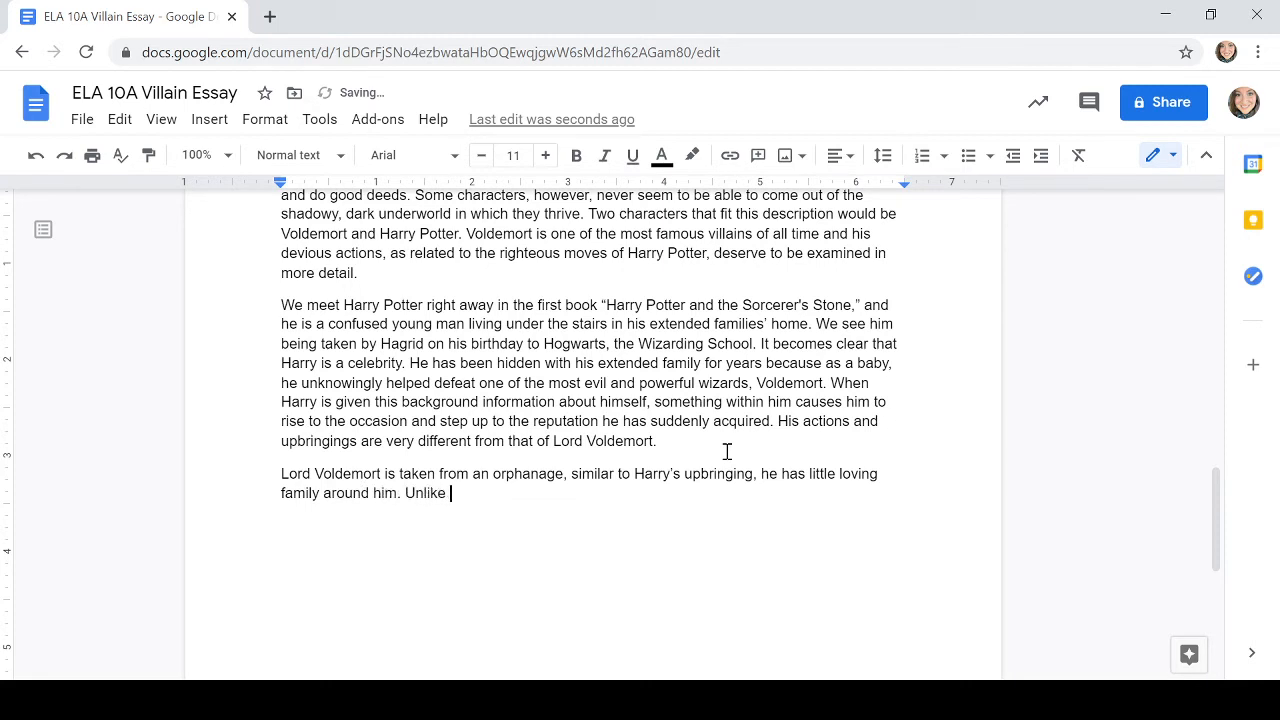
text(Harry,)
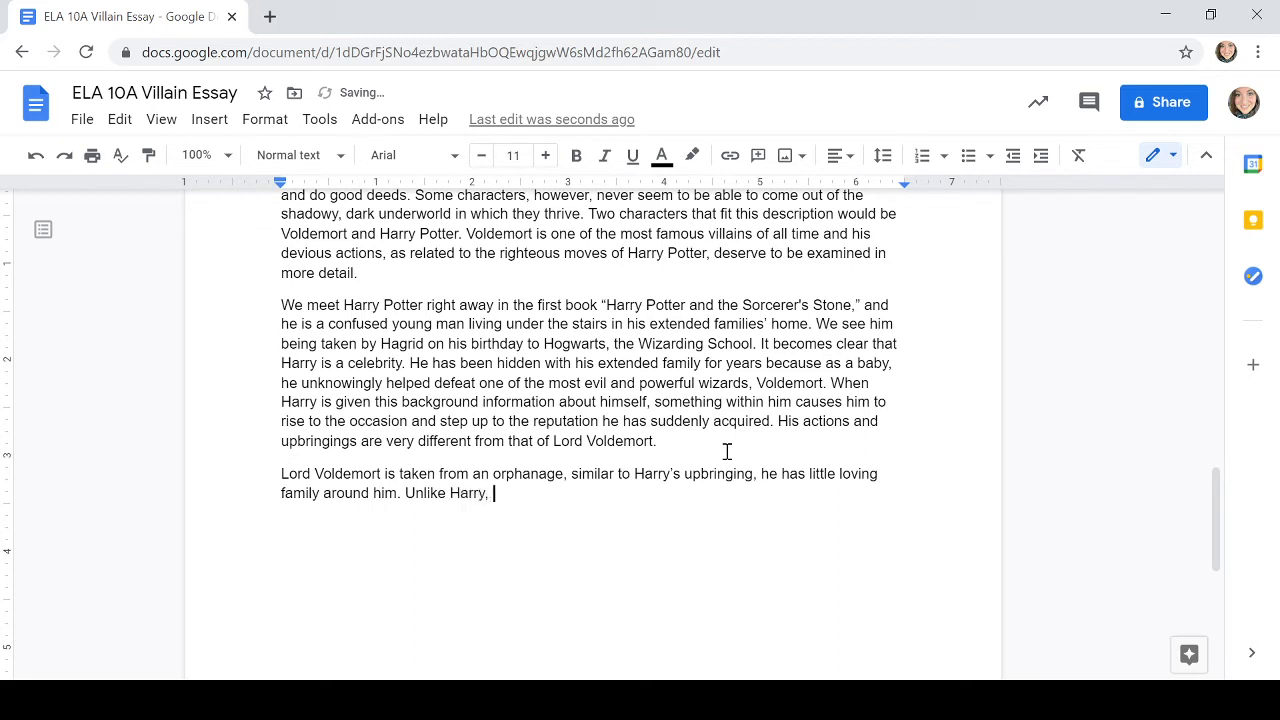
text(when he he)
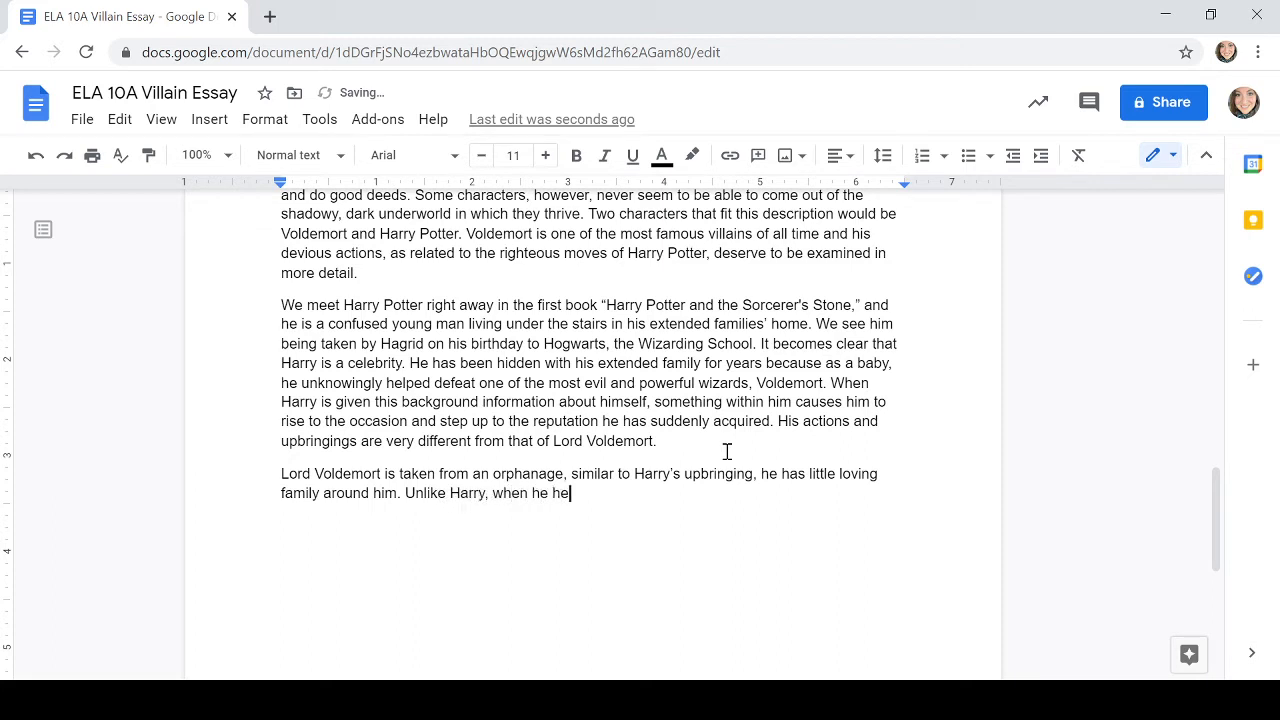
text(ars he is a w)
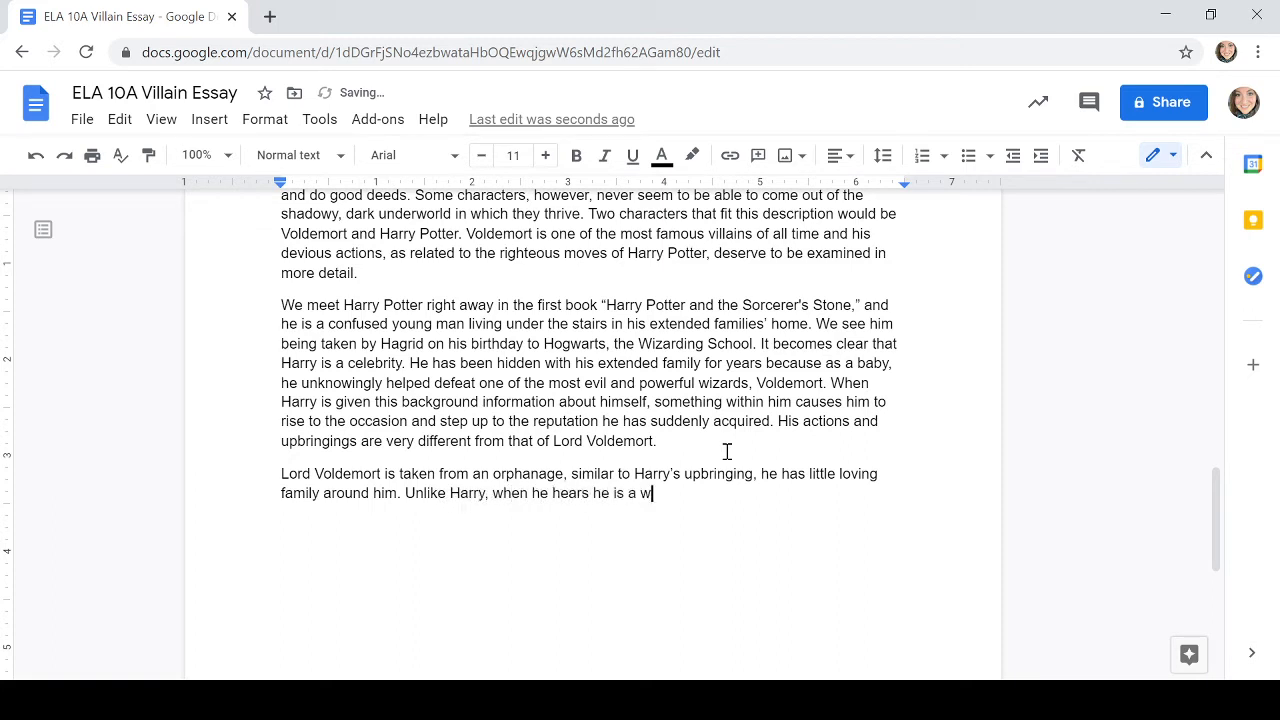
text(iz)
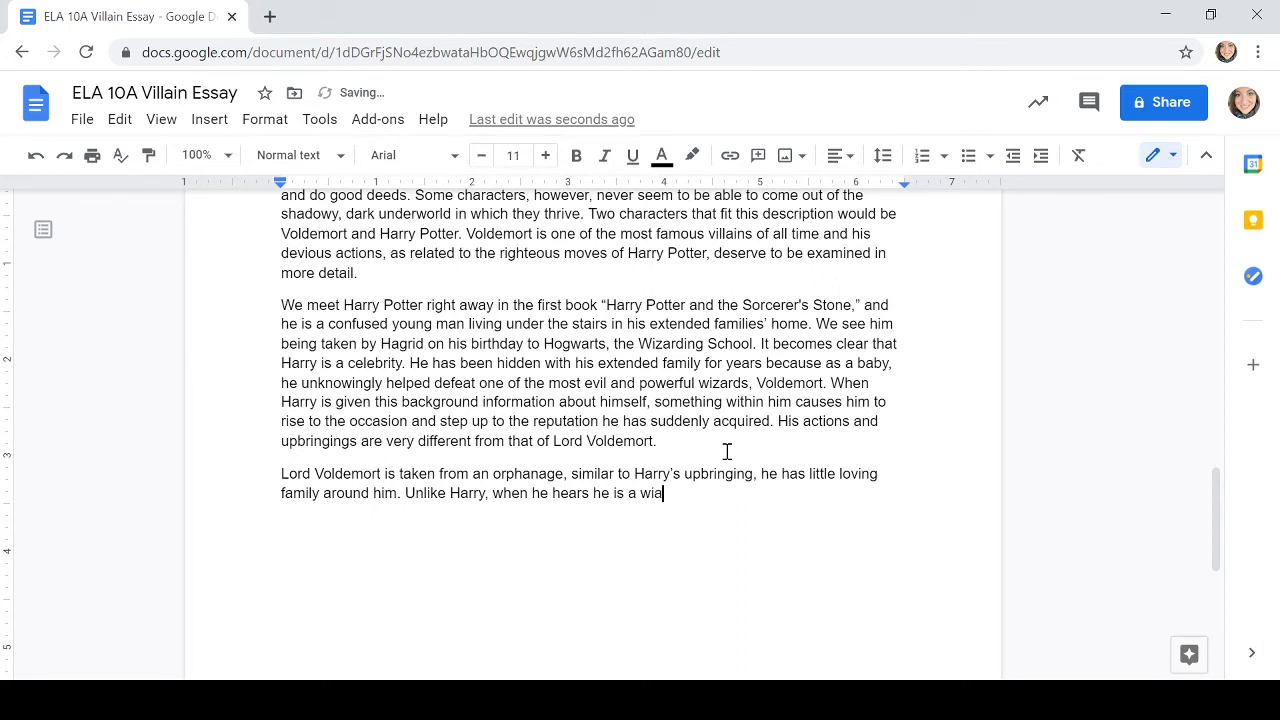
text(rd with magic)
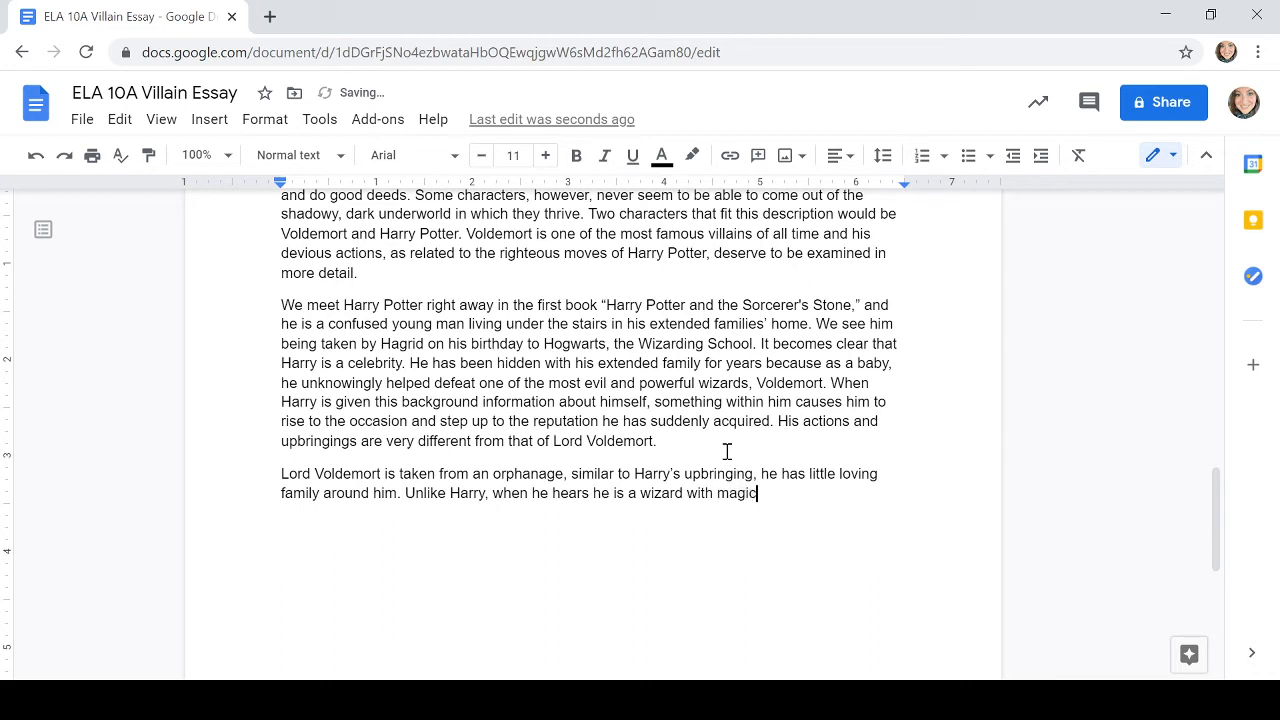
text(al powers,)
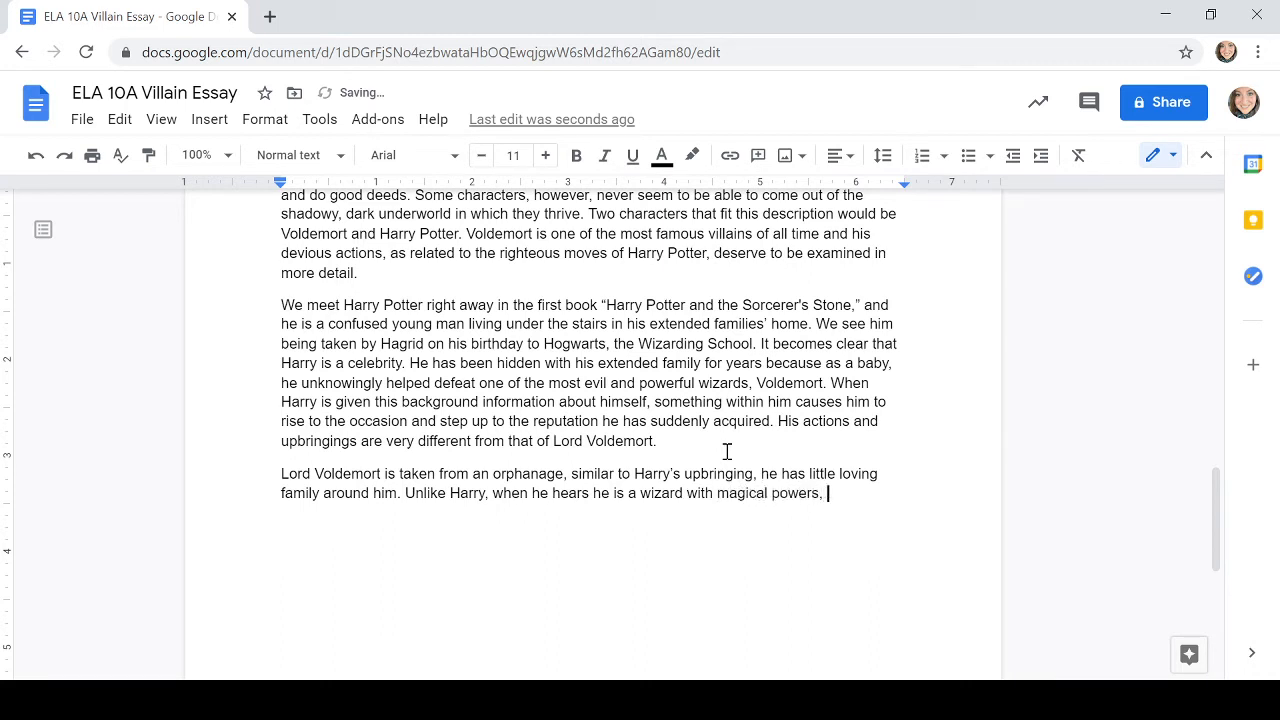
text(he i)
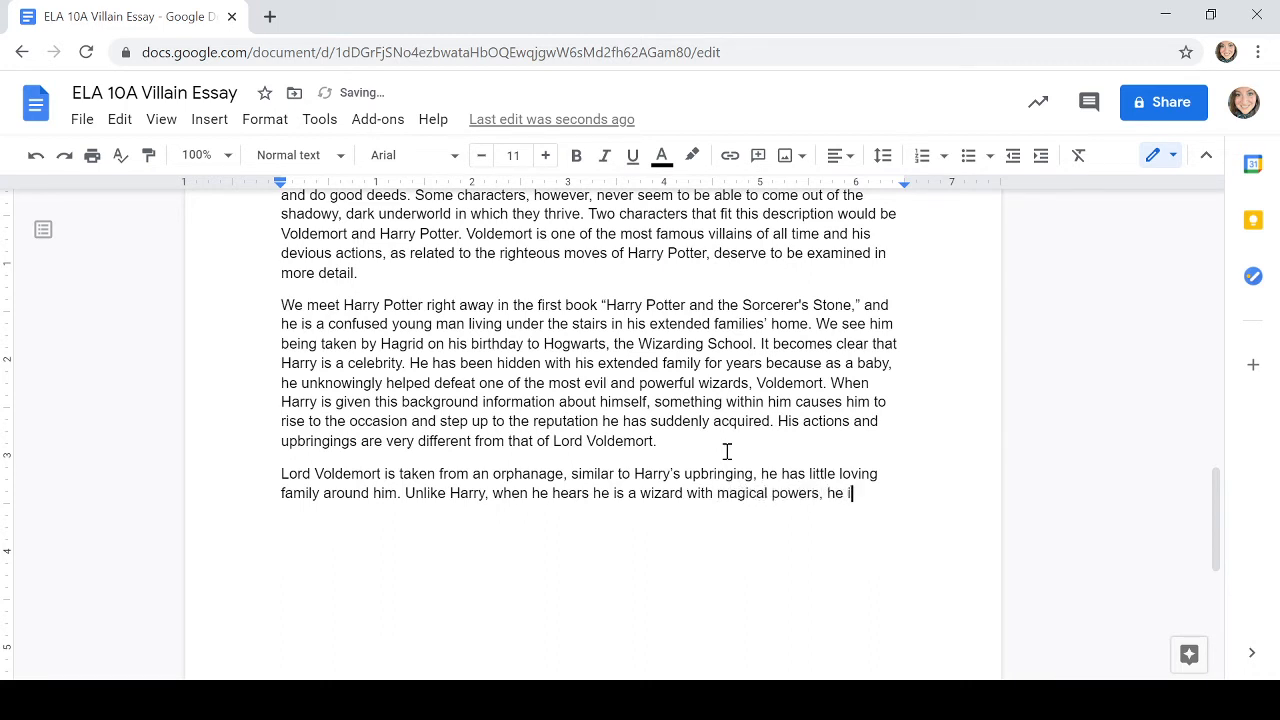
text(s not humbl)
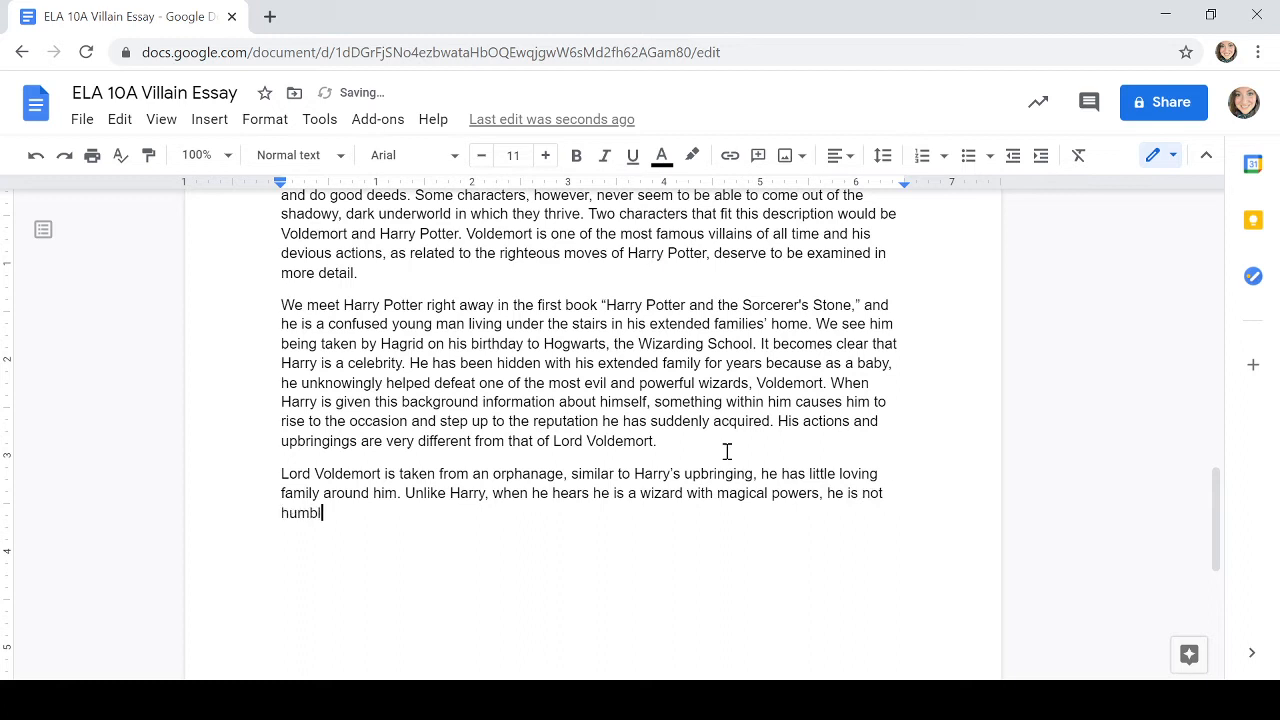
text(ed by thi)
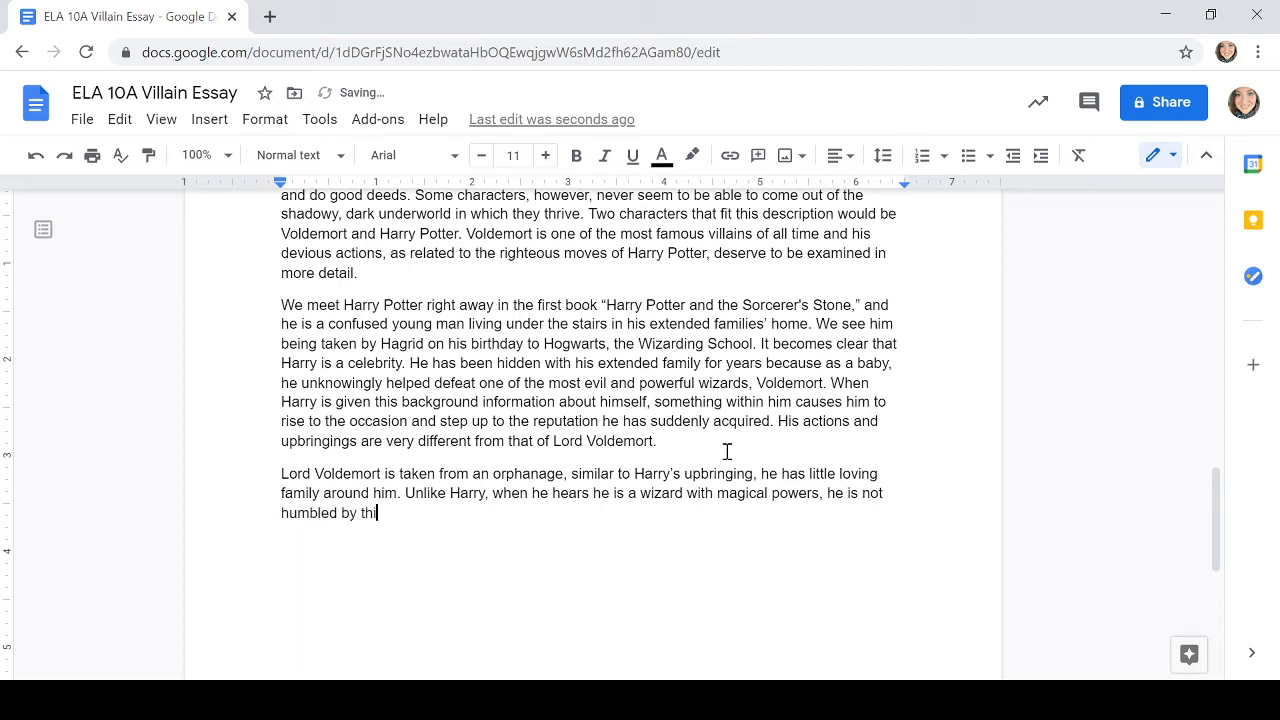
text(s gift. In)
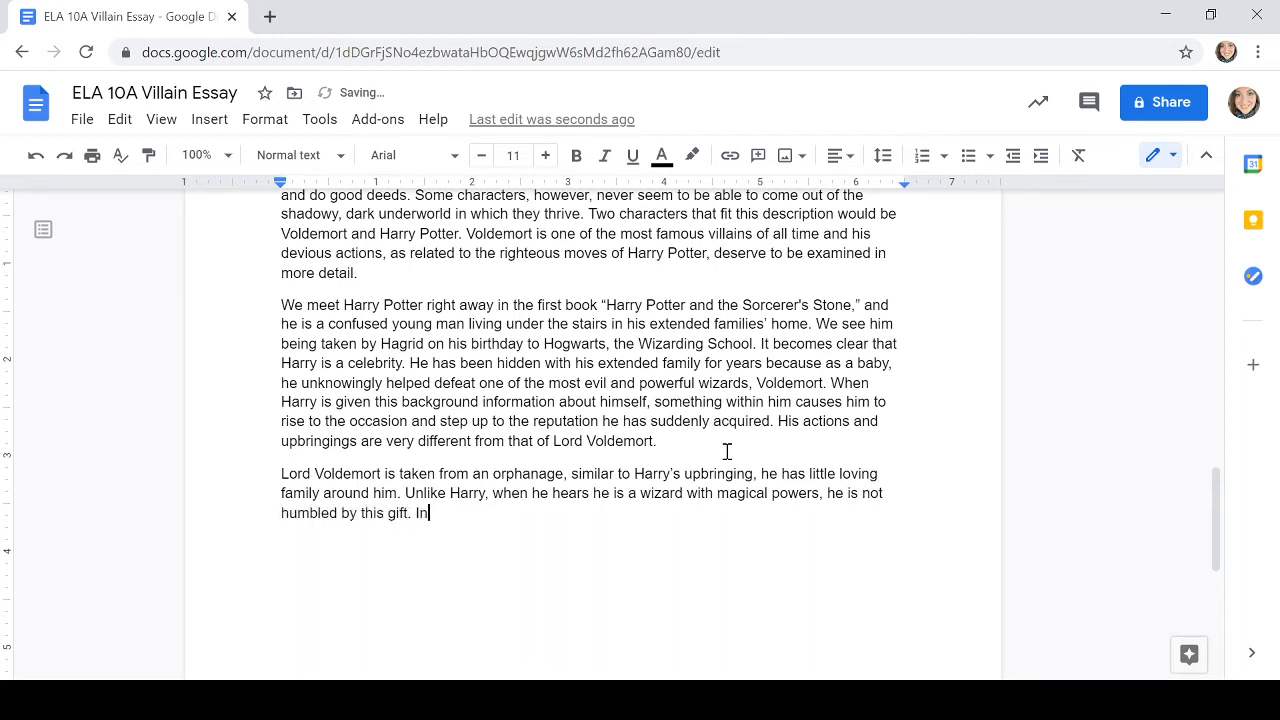
Write that instead he acts as though better than everyone, the news confirming that knowledge.
text(stead, he)
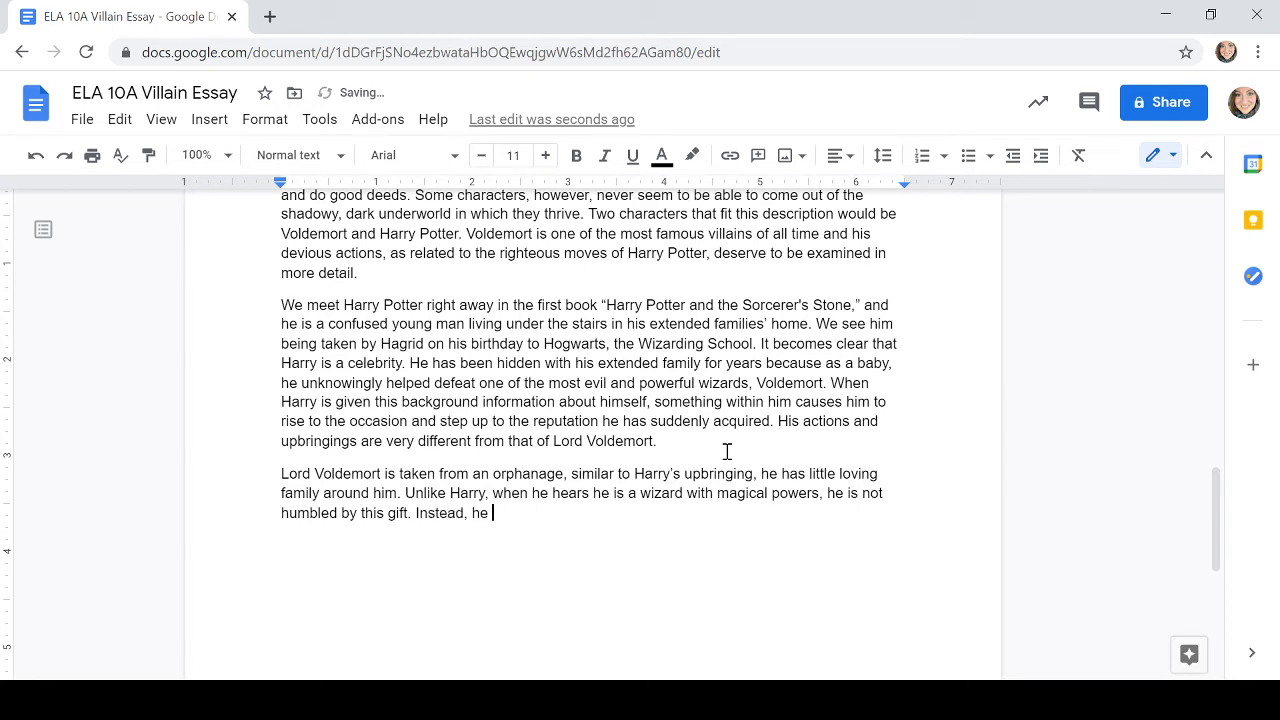
text(acts as)
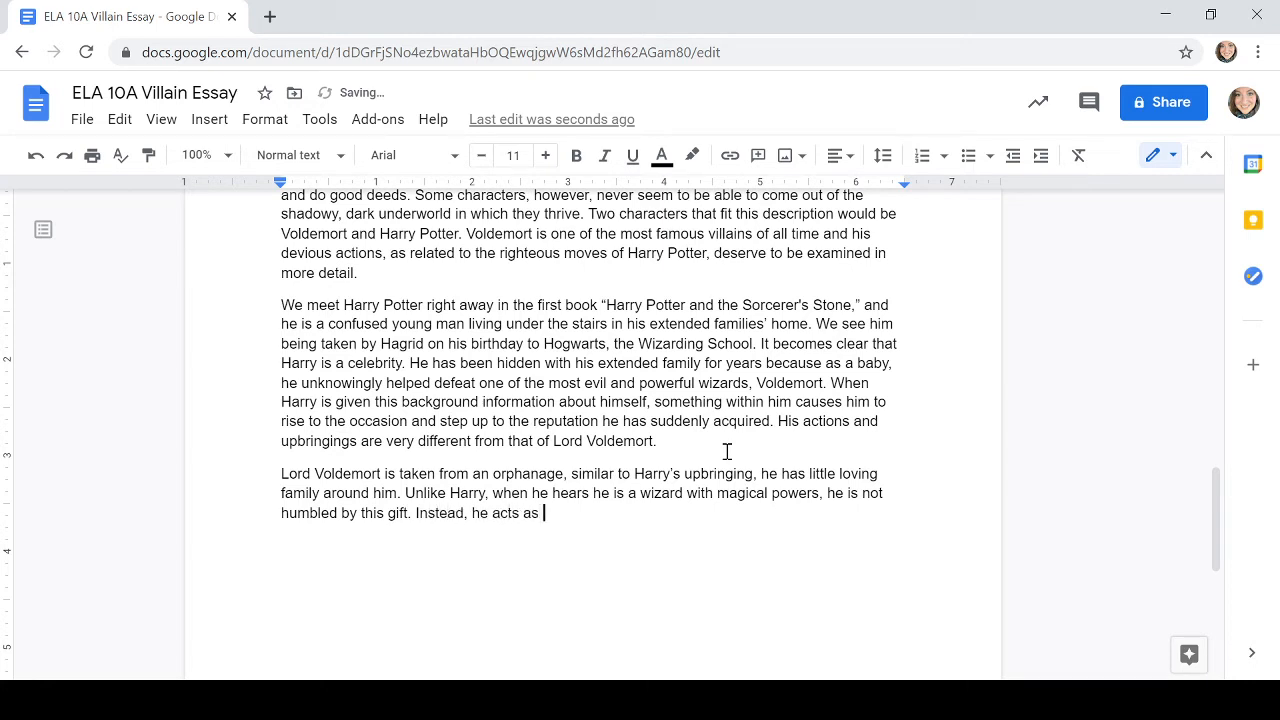
text(though he always knew)
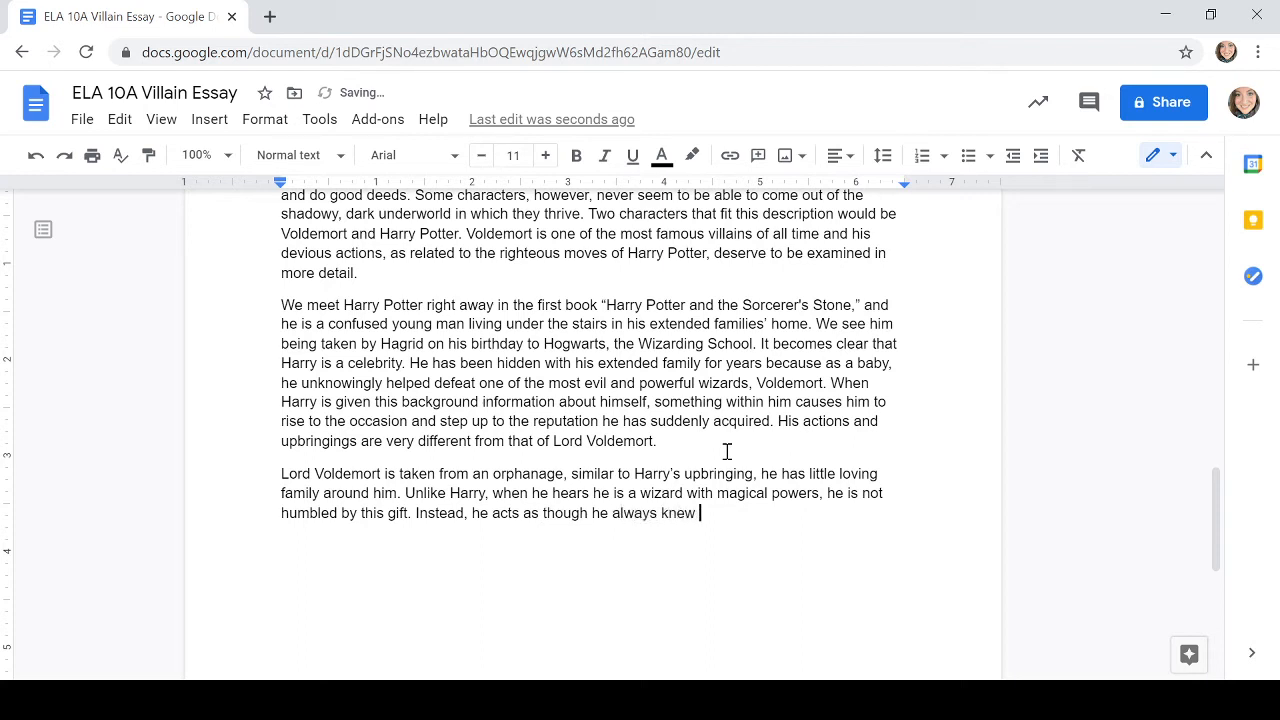
text(he was better than eve)
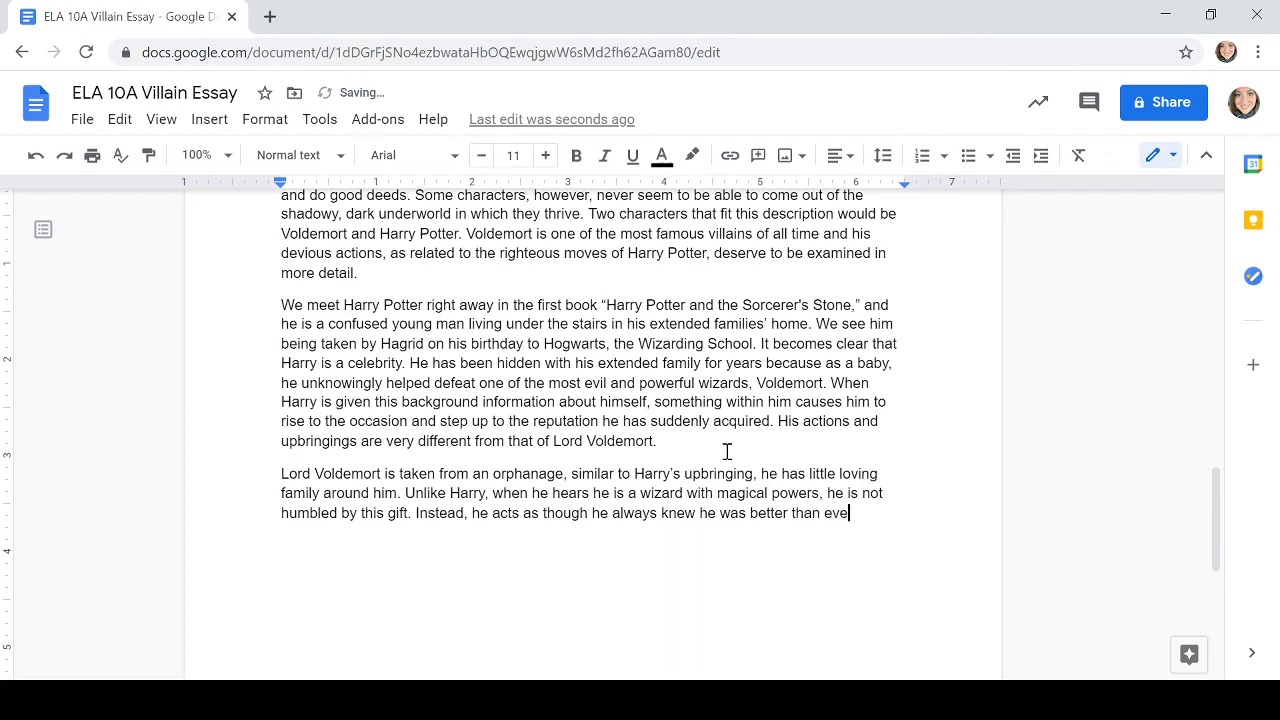
text(ryone else, a)
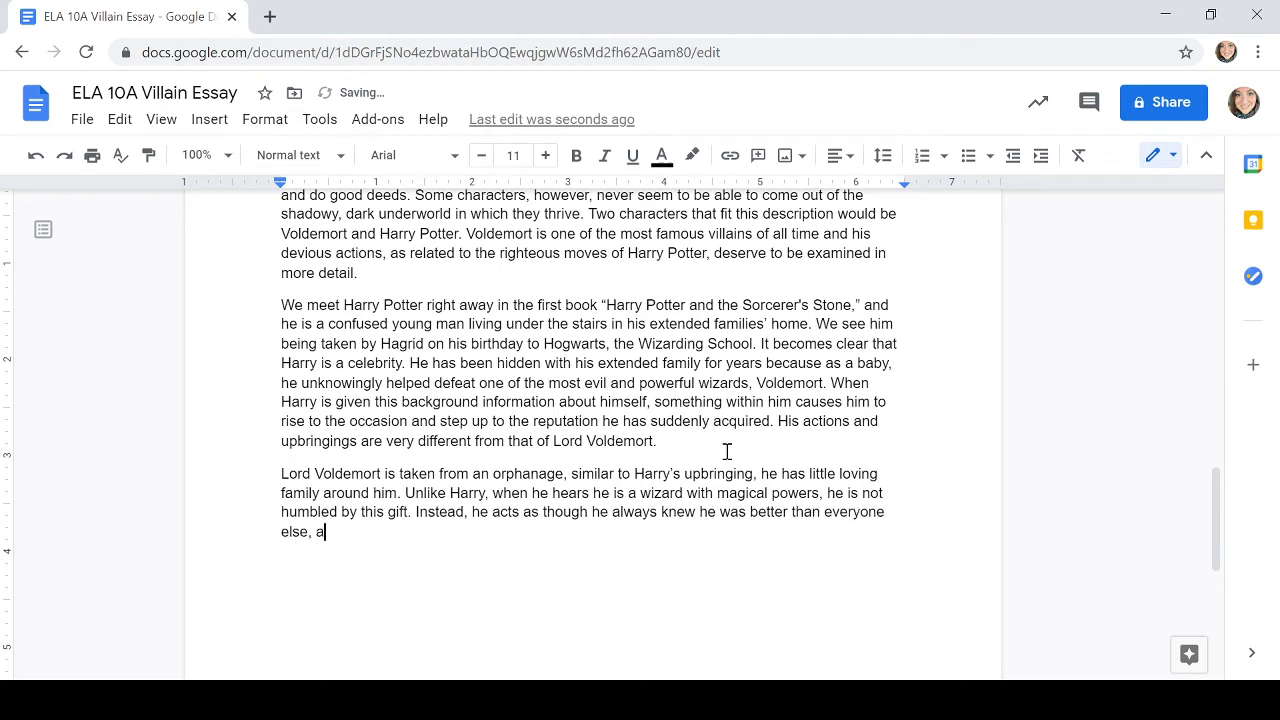
text(nd that this information)
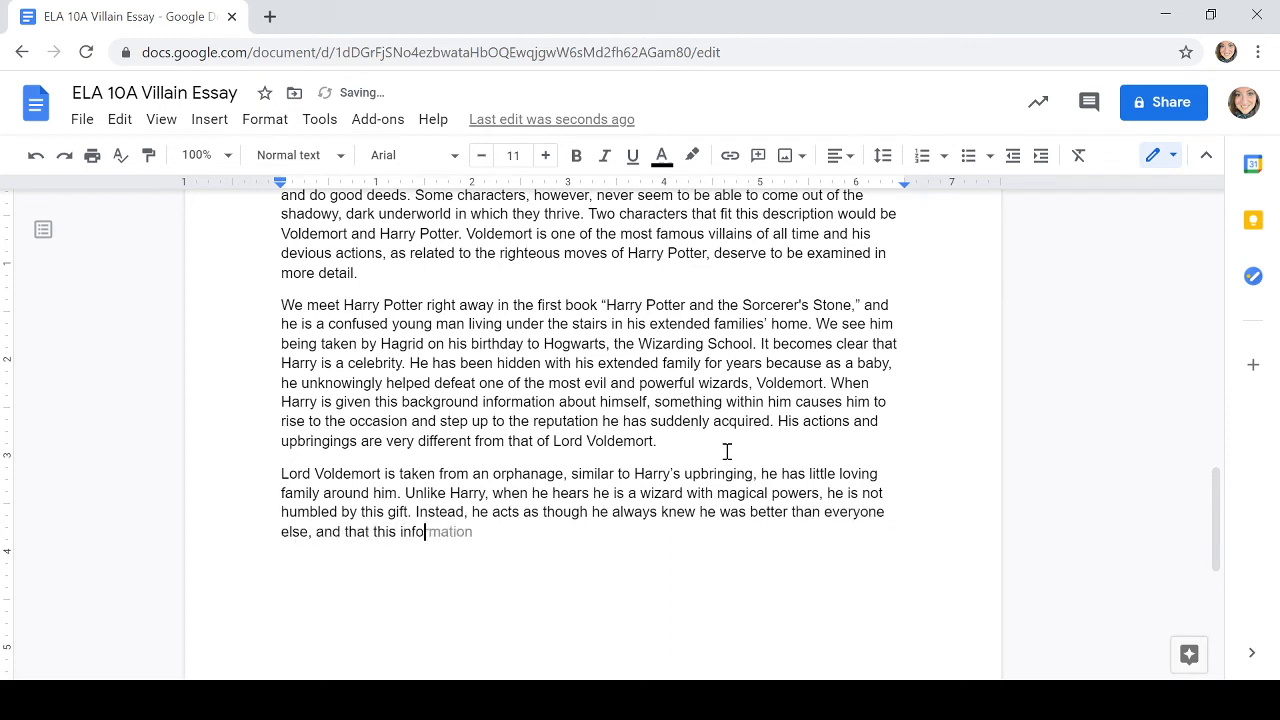
text(is)
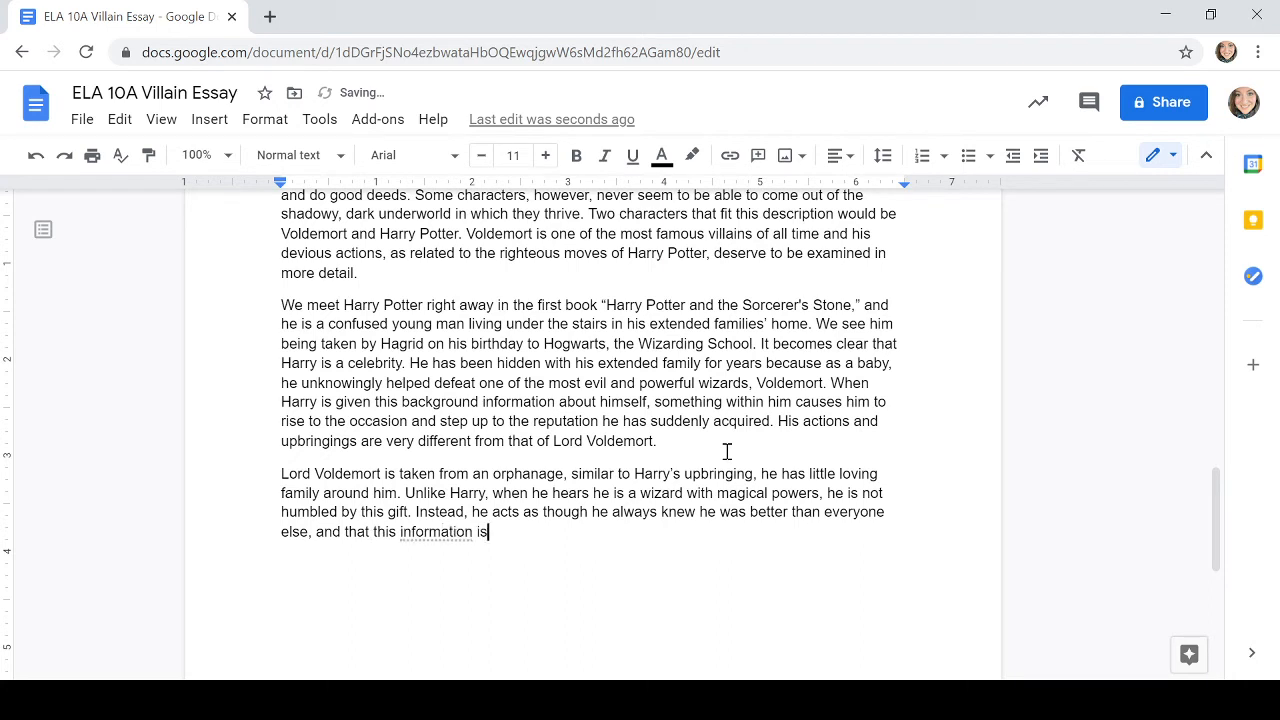
text(confr)
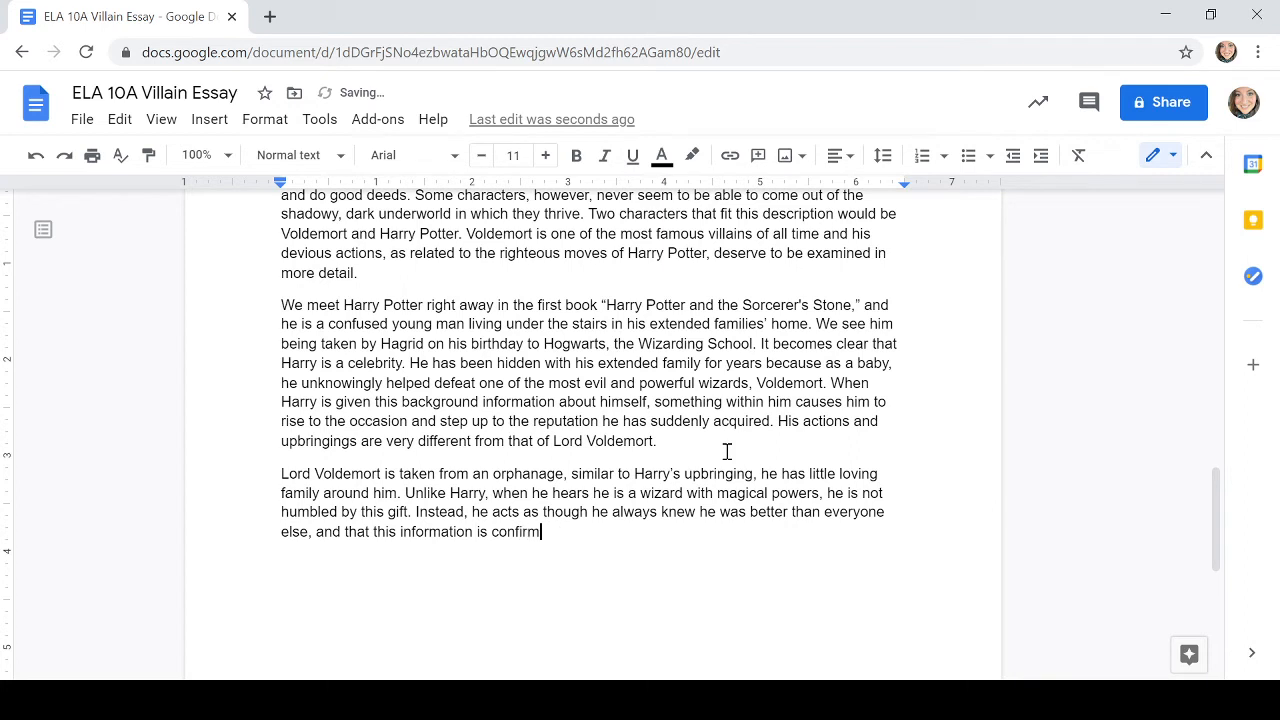
text(ation of that)
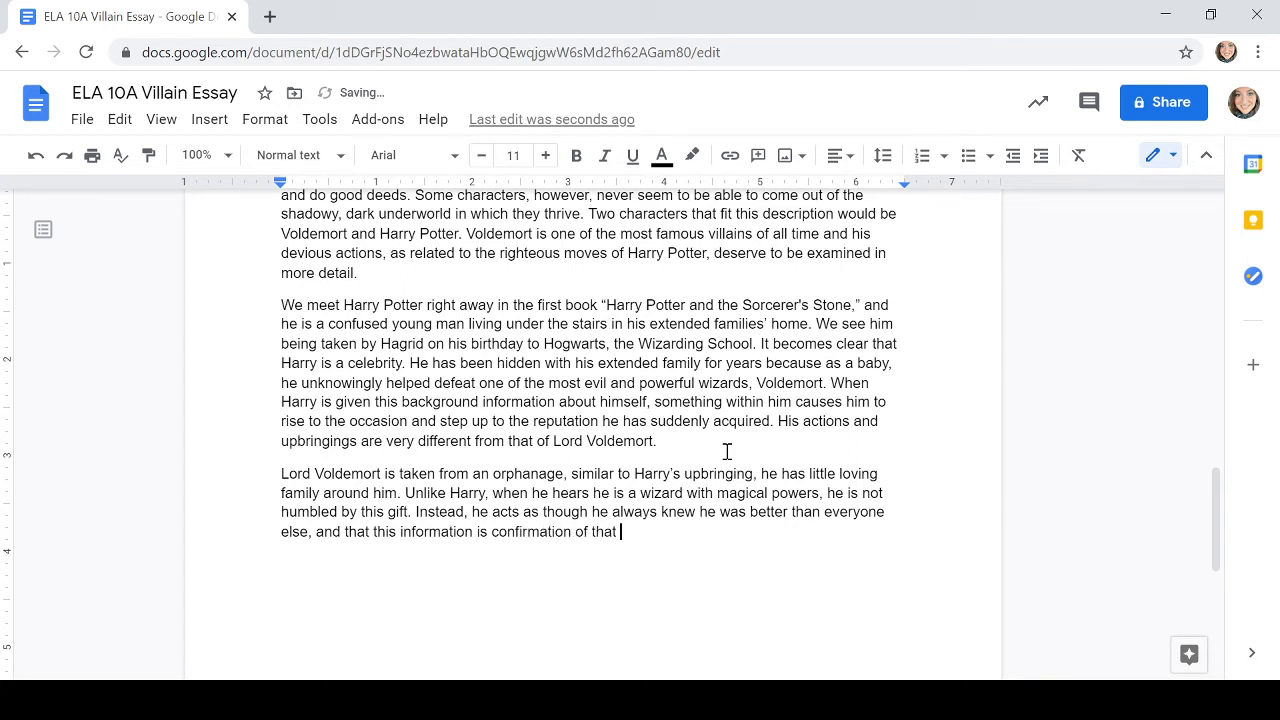
text(knowledge.)
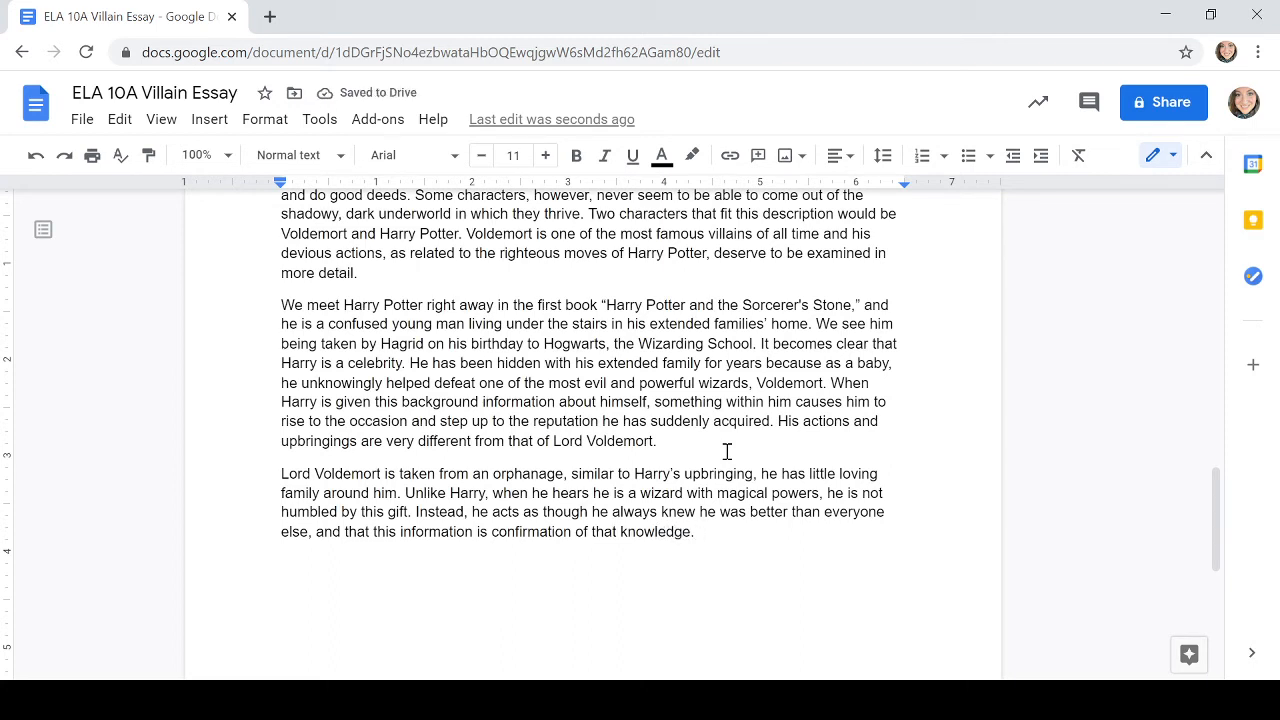
Write that unlike Harry using magic for others' good, Voldemort begins manipulating others with his magic as a school...
text(Unlike H)
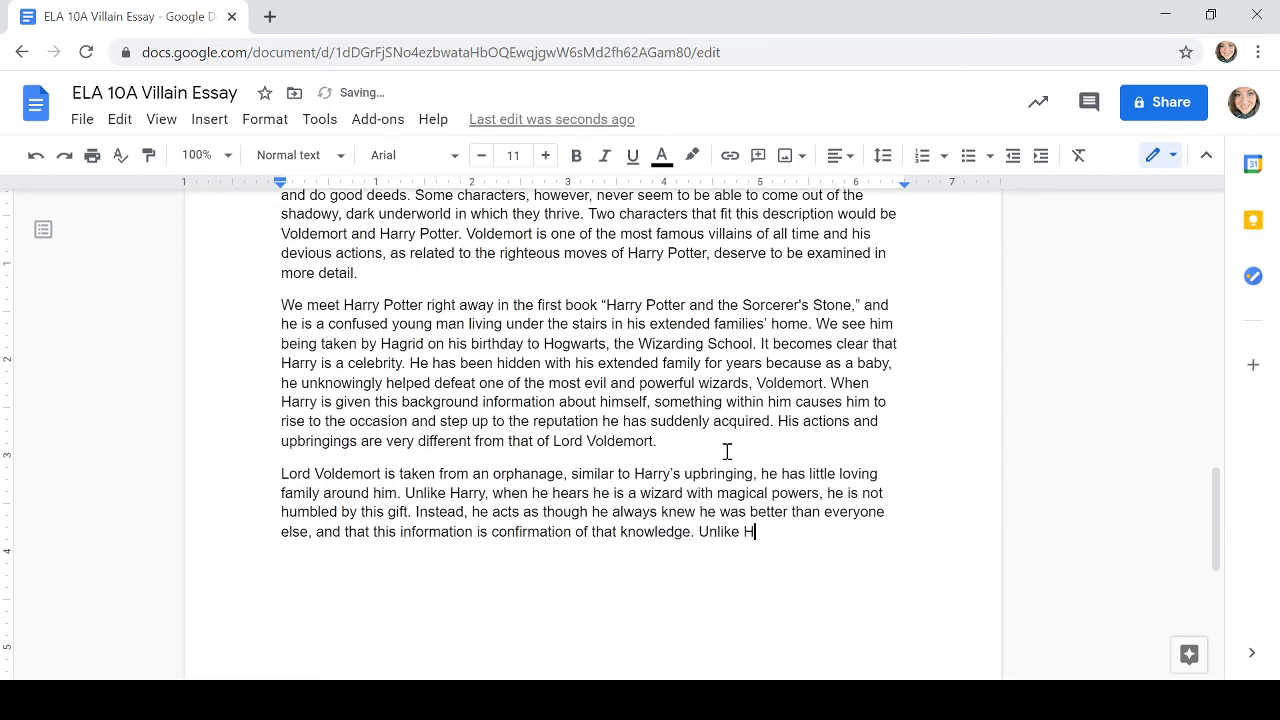
text(arry, who se)
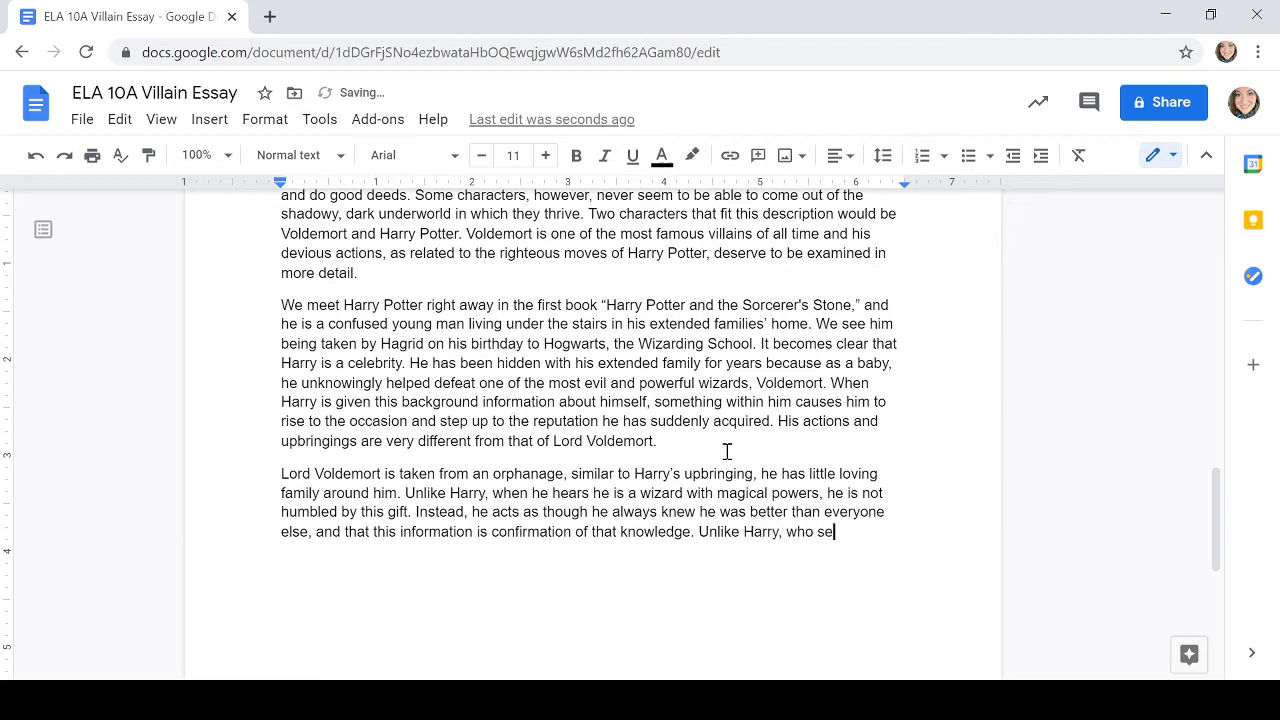
text(es)
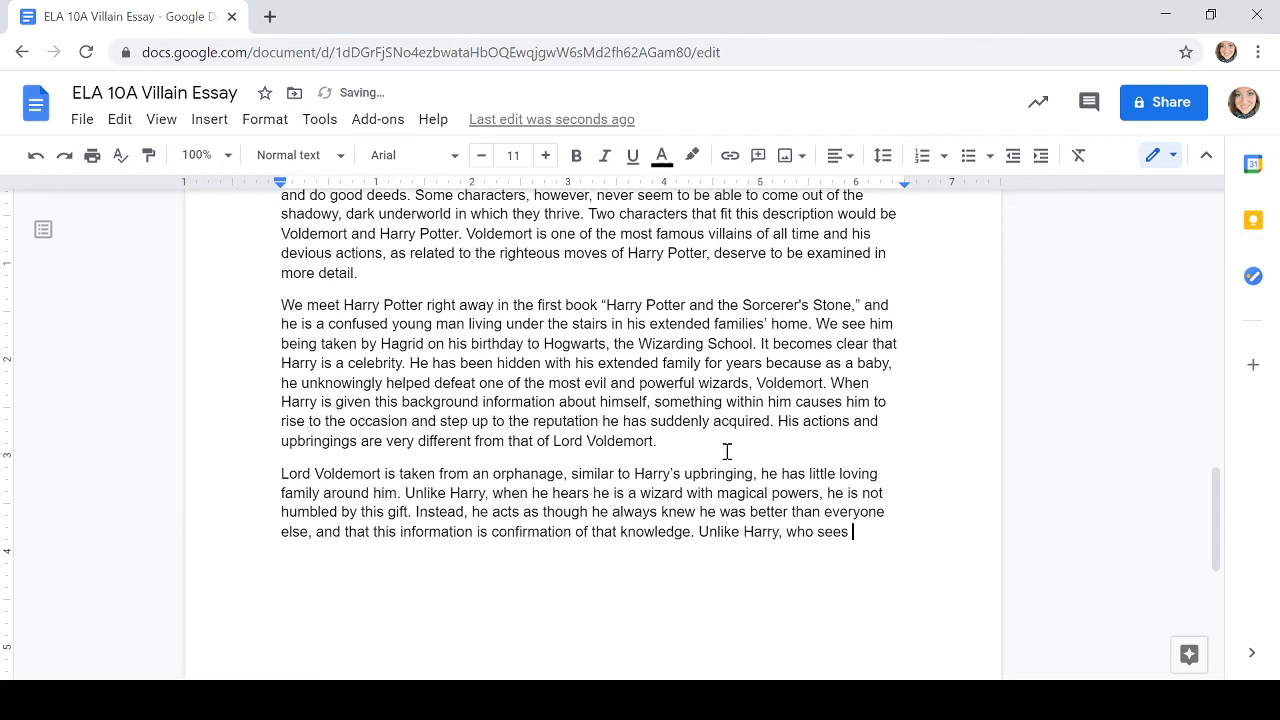
text(how he could)
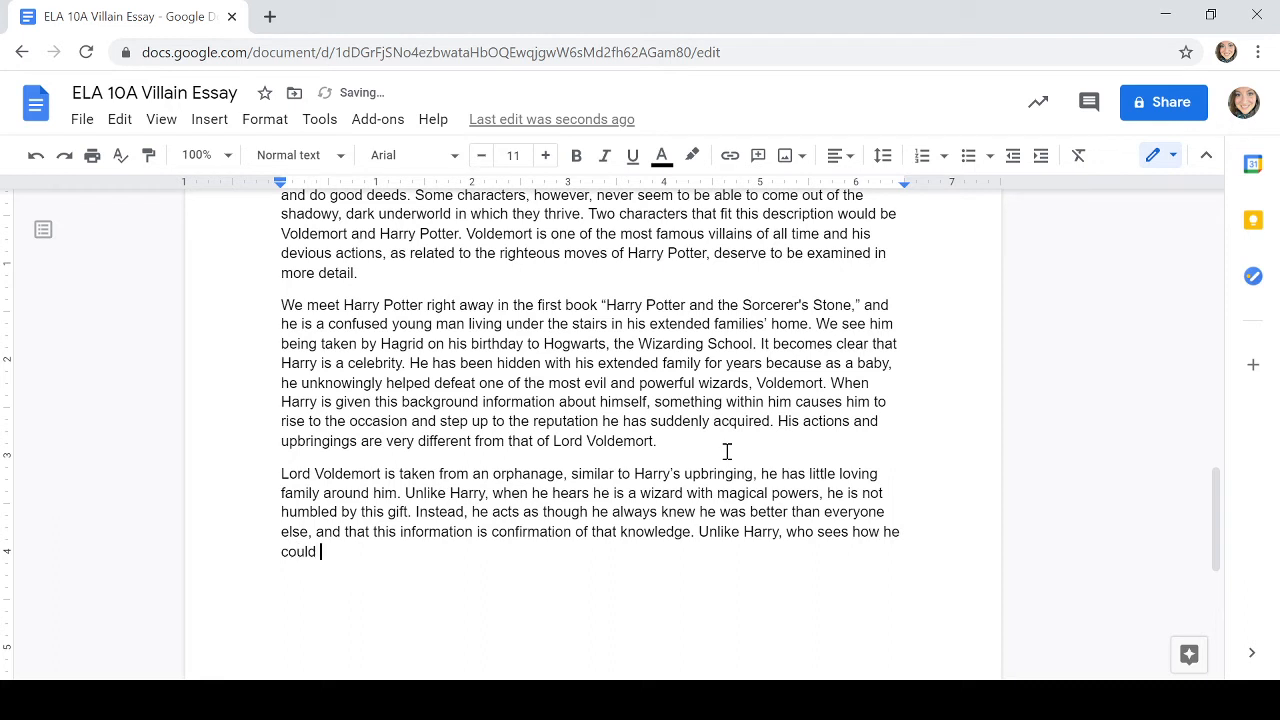
text(use magic for t)
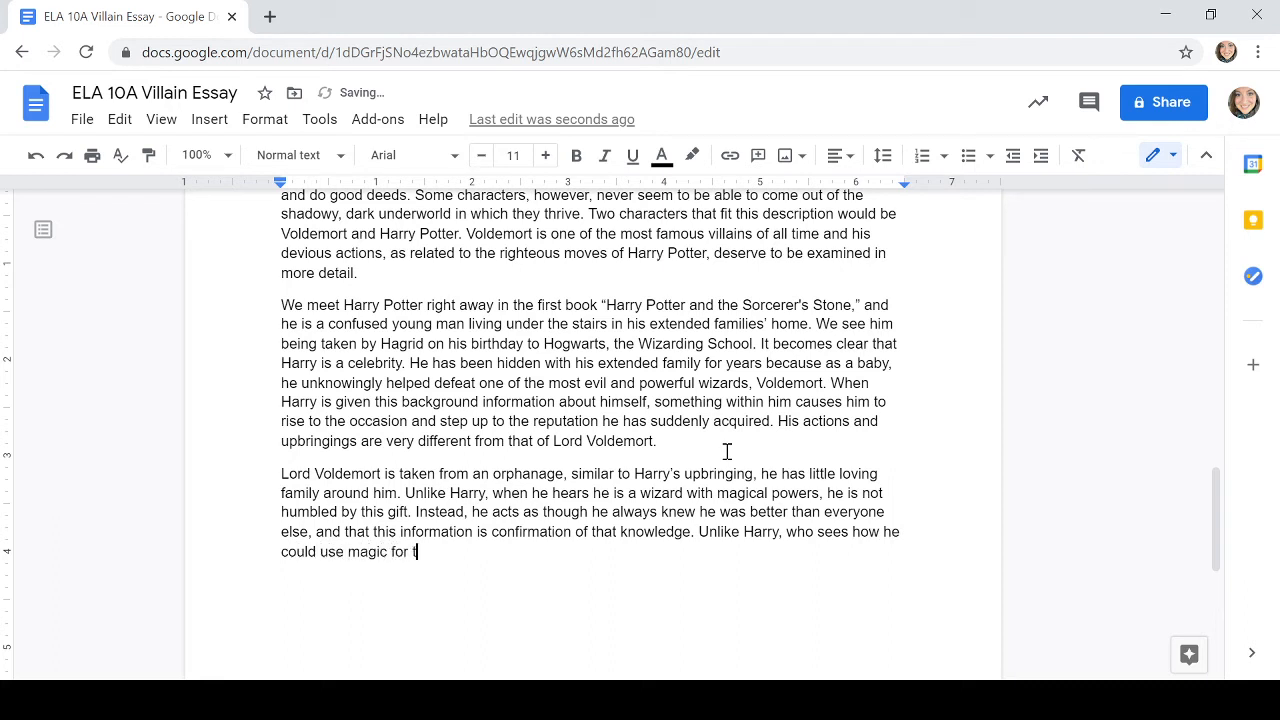
text(he great)
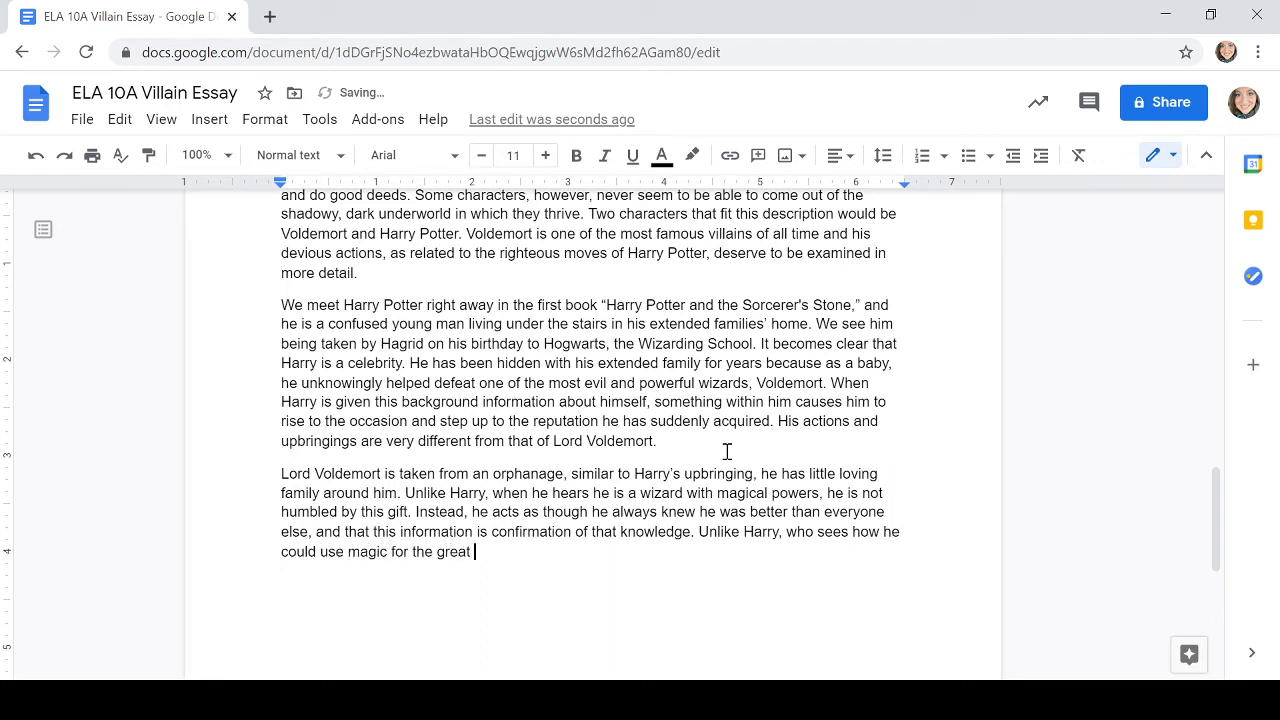
text(er good of other)
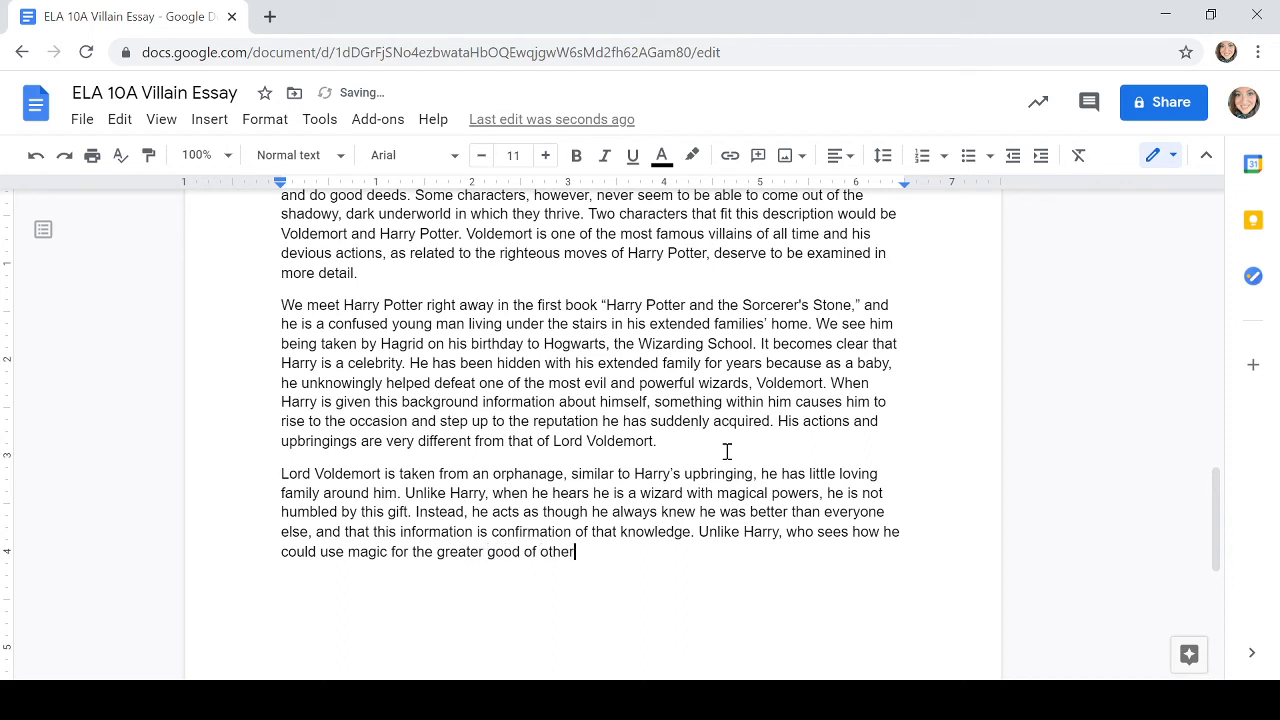
text(, Voldemort be)
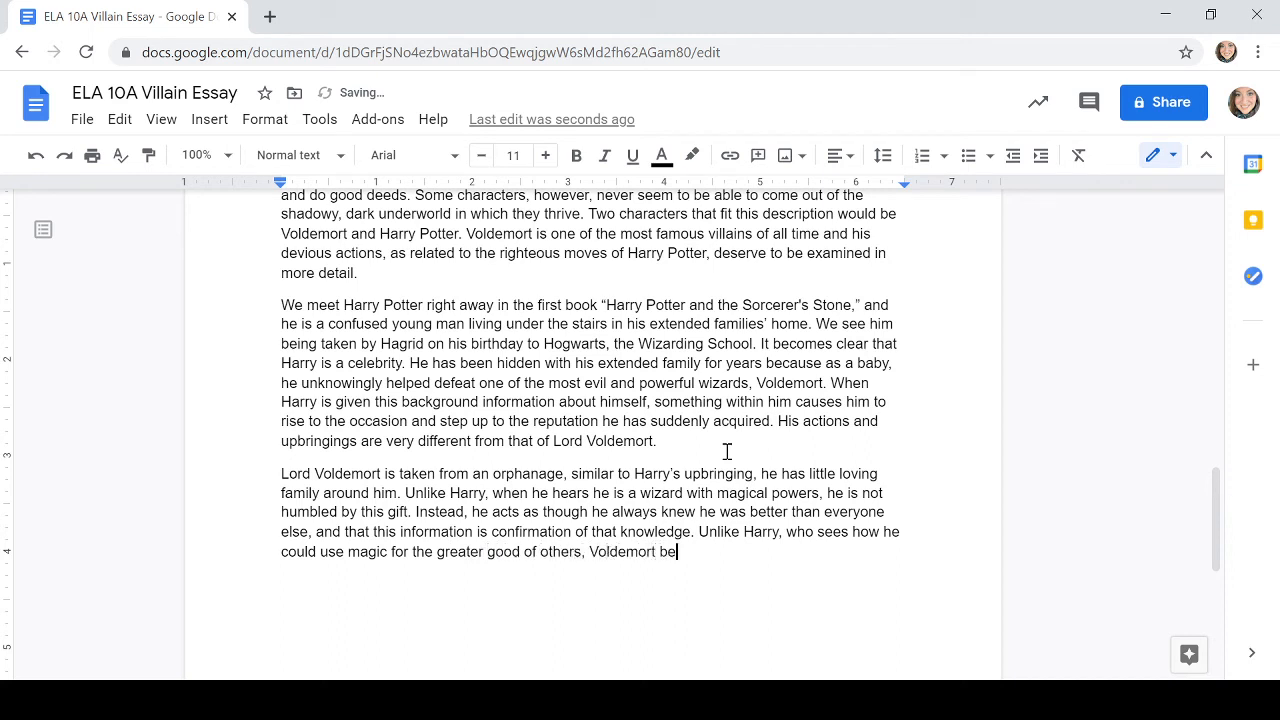
text(gins to)
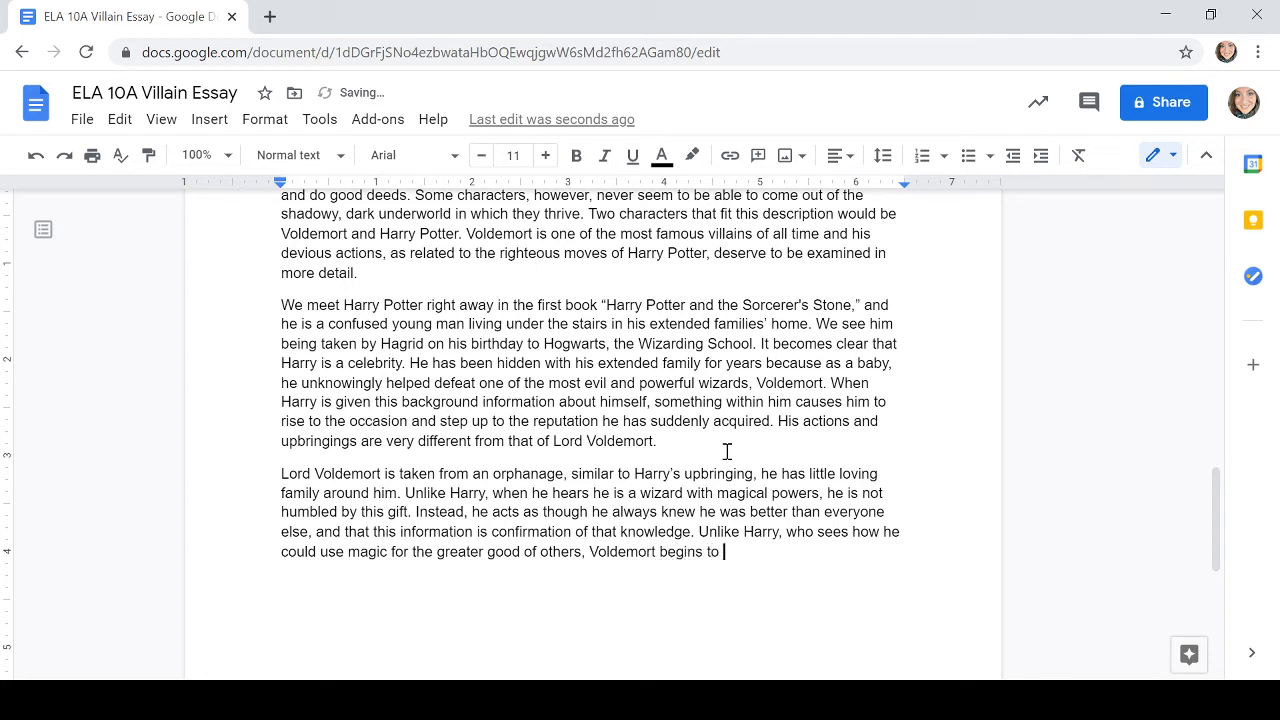
text(explore)
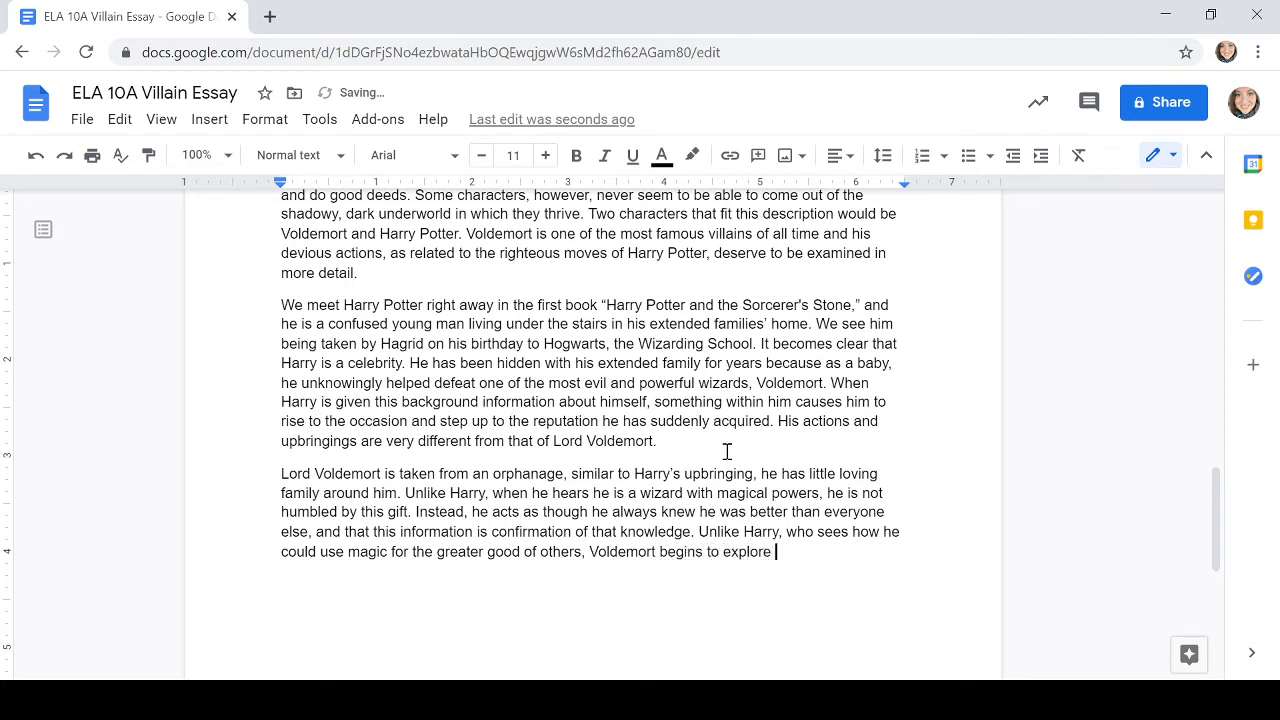
text(manipulation)
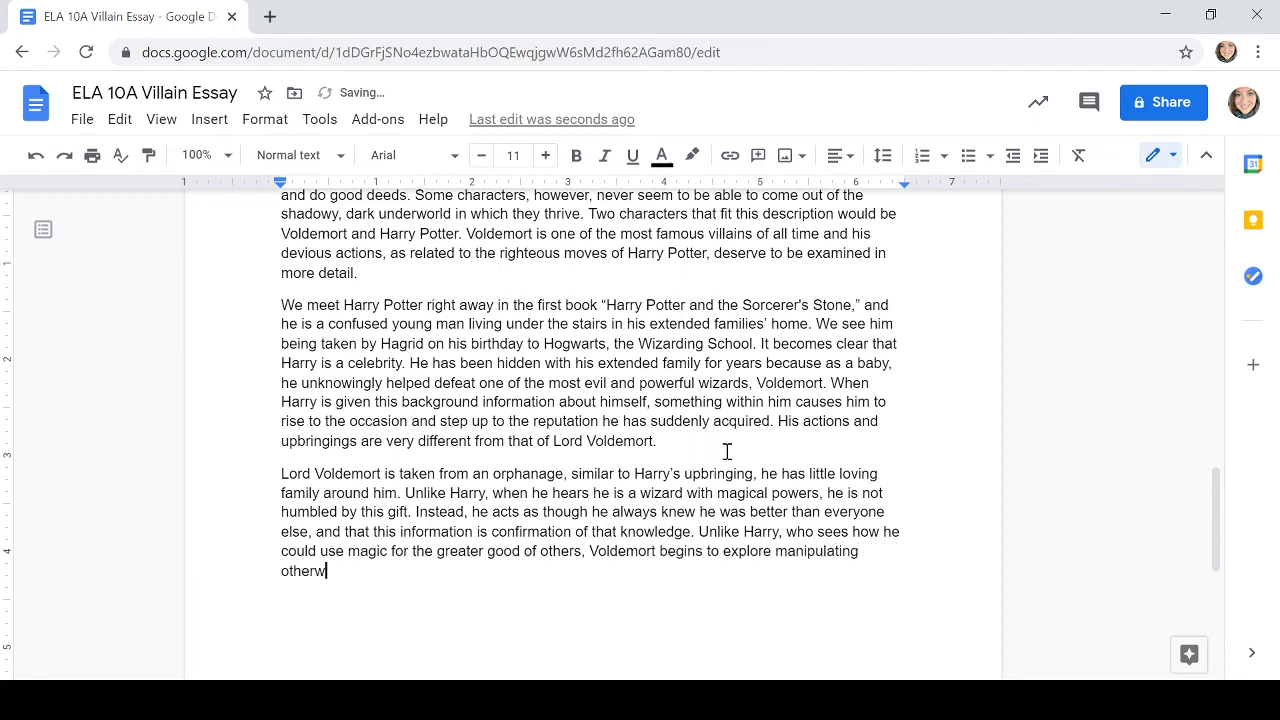
text(others)
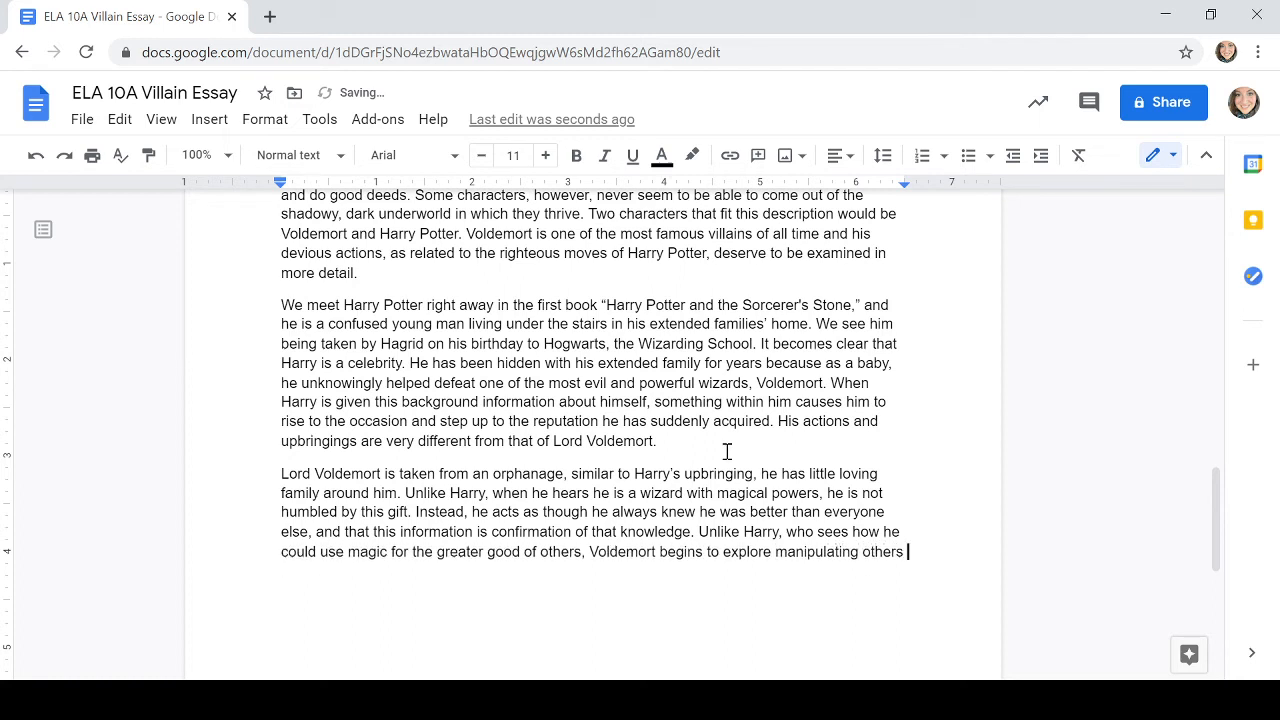
text(with his g)
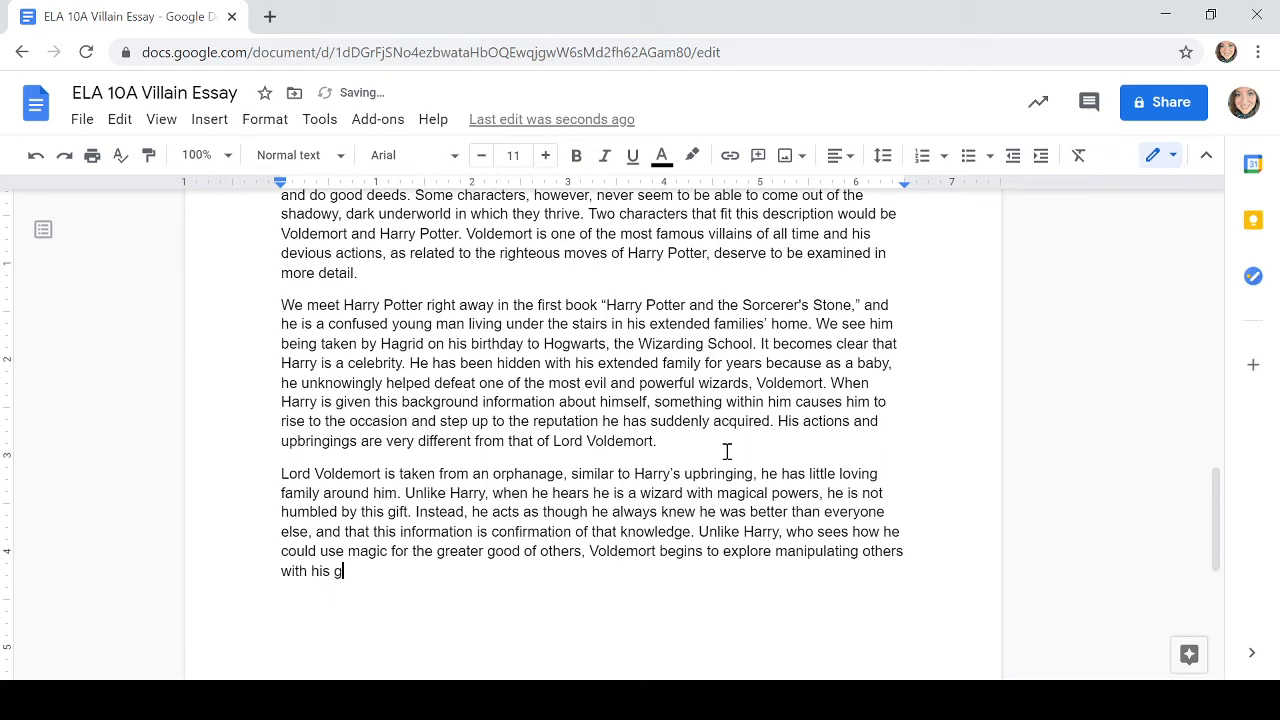
text(ma)
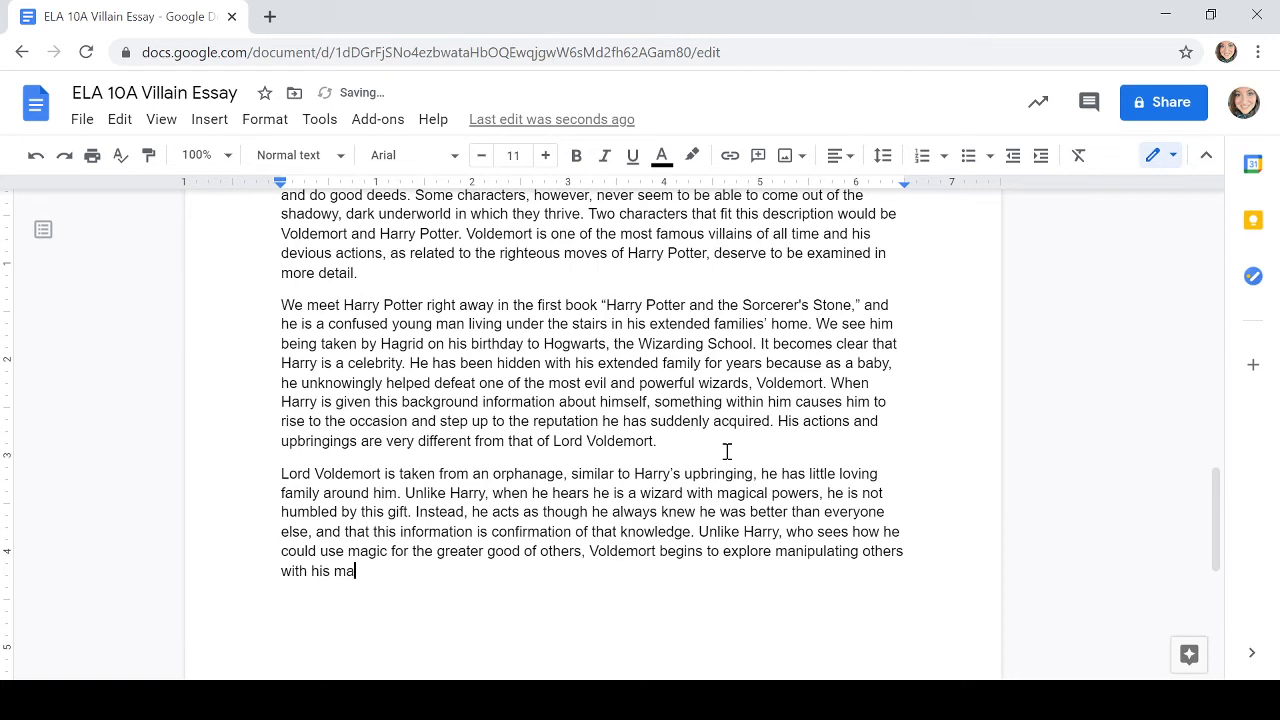
text(gic as a school)
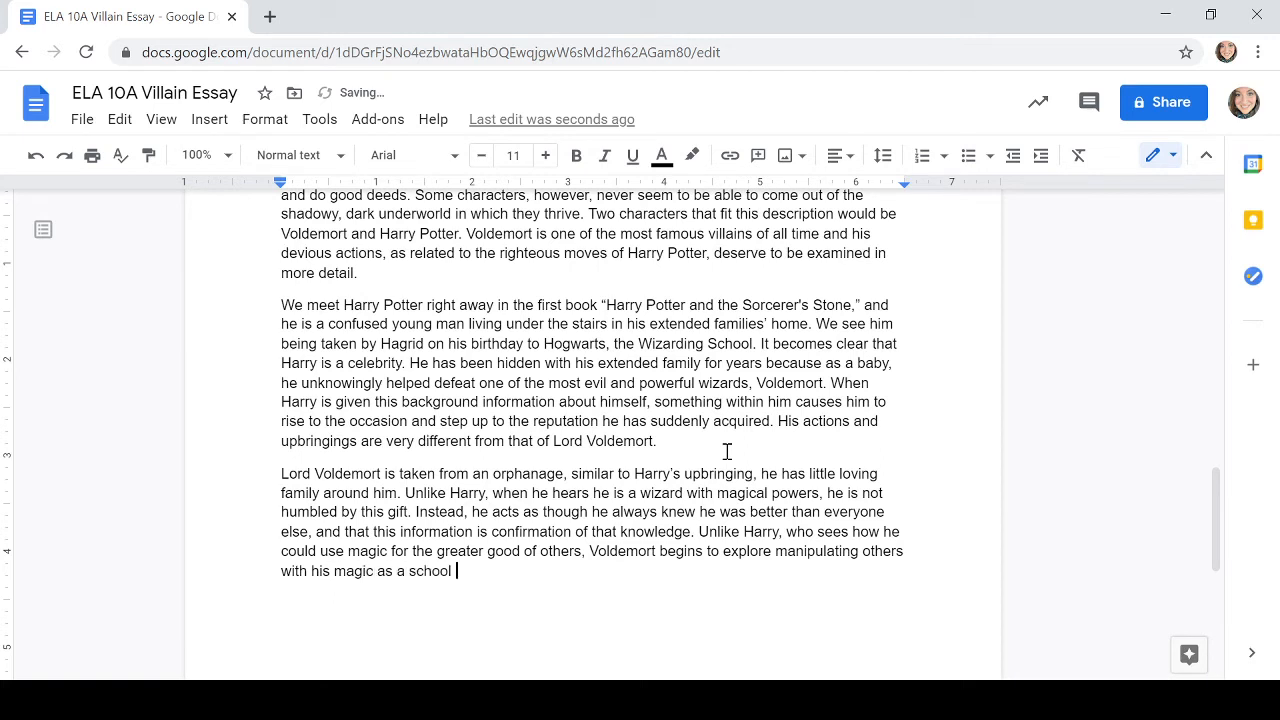
Complete the sentence with "boy." so Voldemort manipulates others as a school boy.
text(boy.)
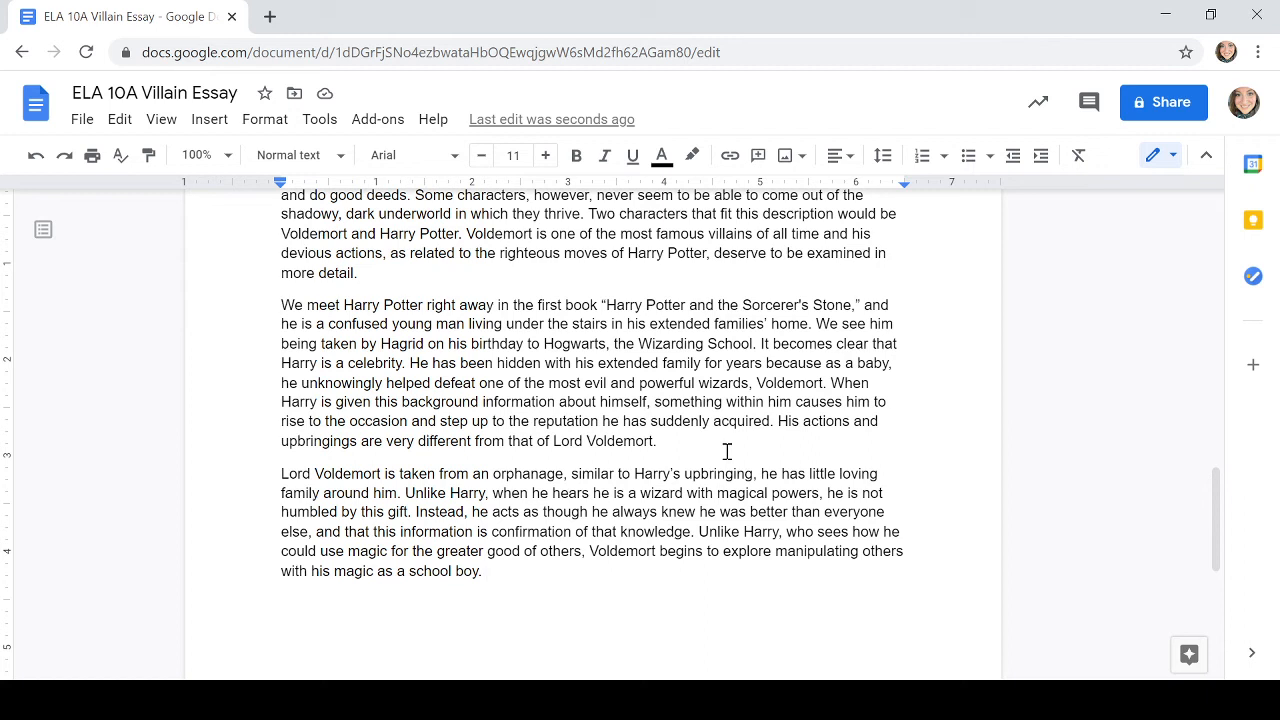
Write the transition: to understand the difference even more, we will look at a scene and dialogue between them.
text(In order to)
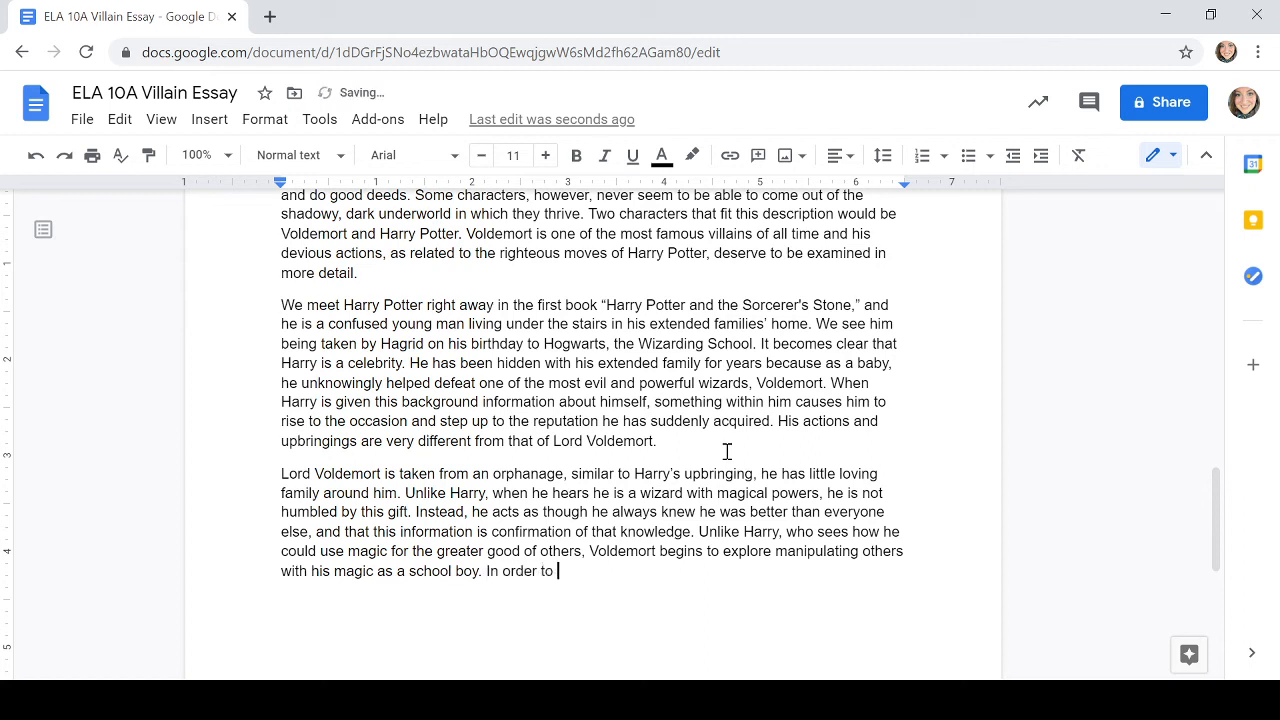
text(understand the diff)
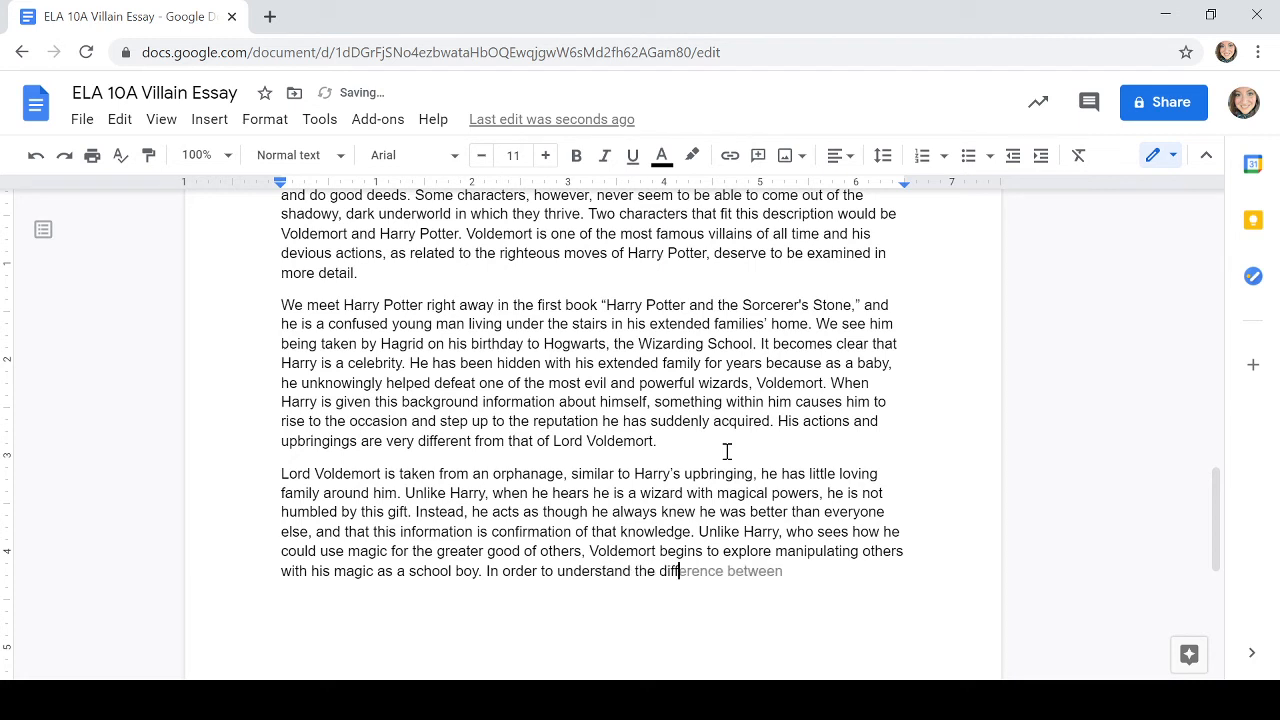
text(gb)
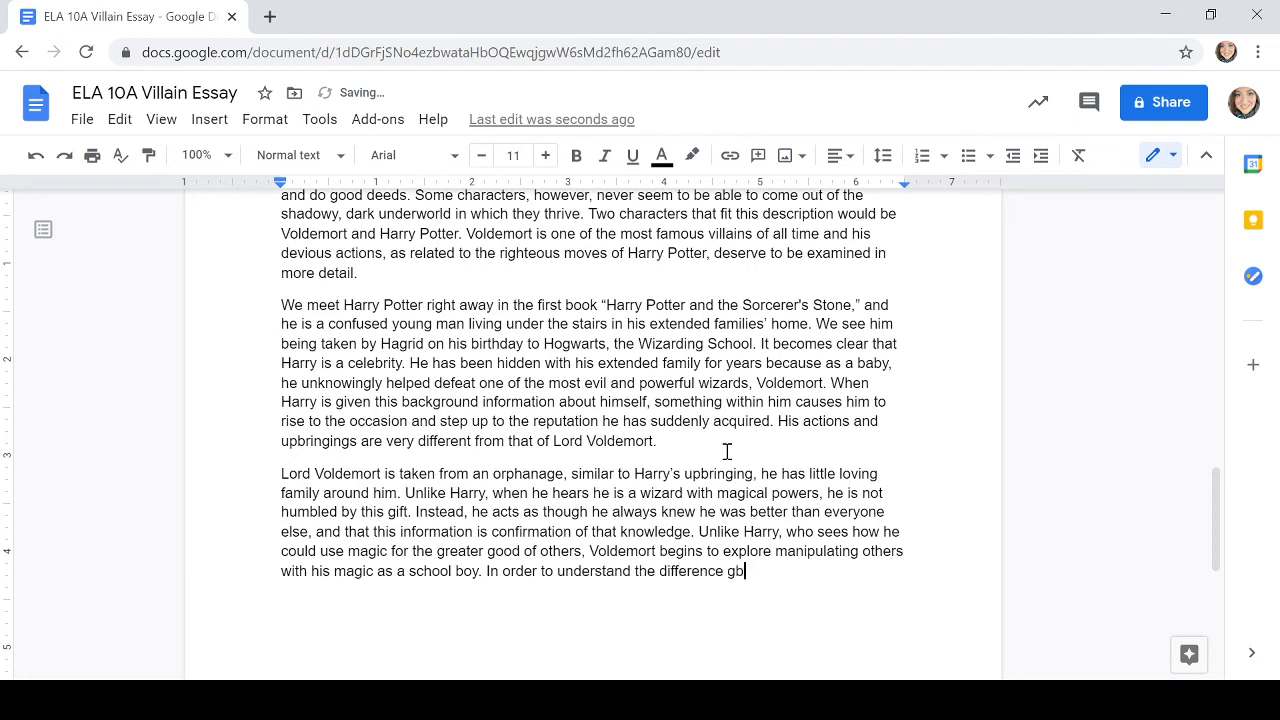
text(between these two ch)
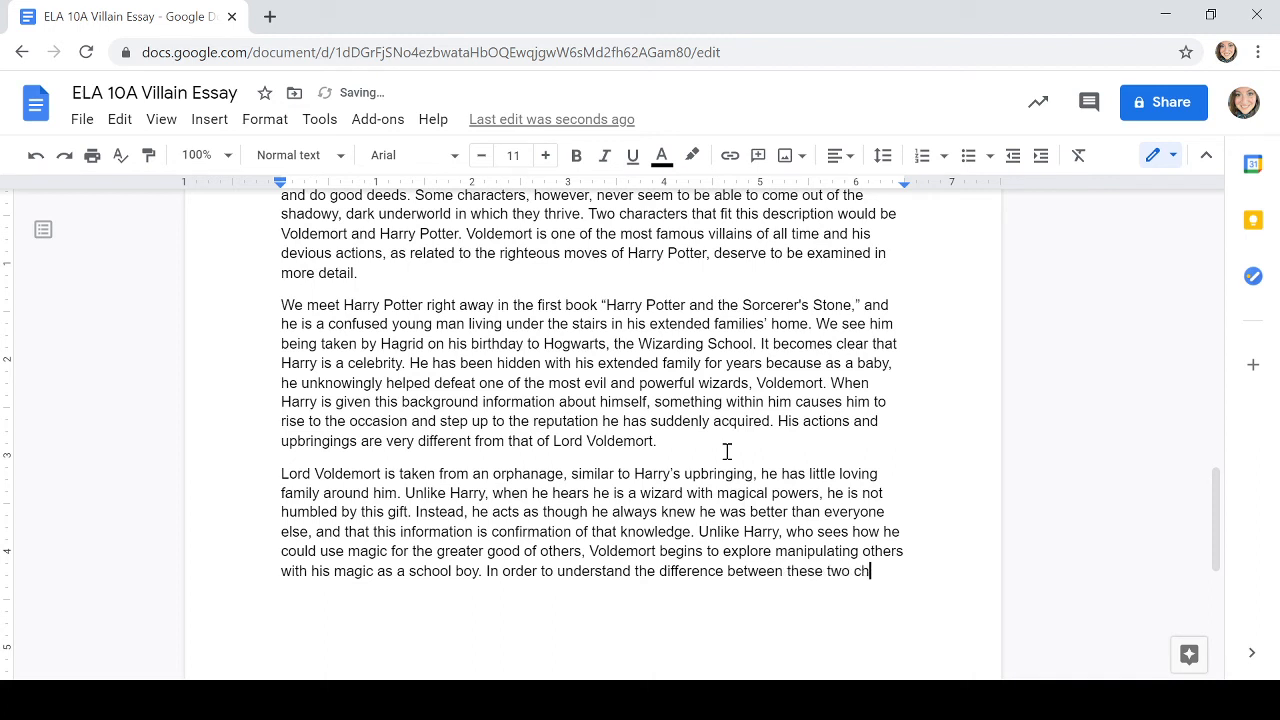
text(aracters even)
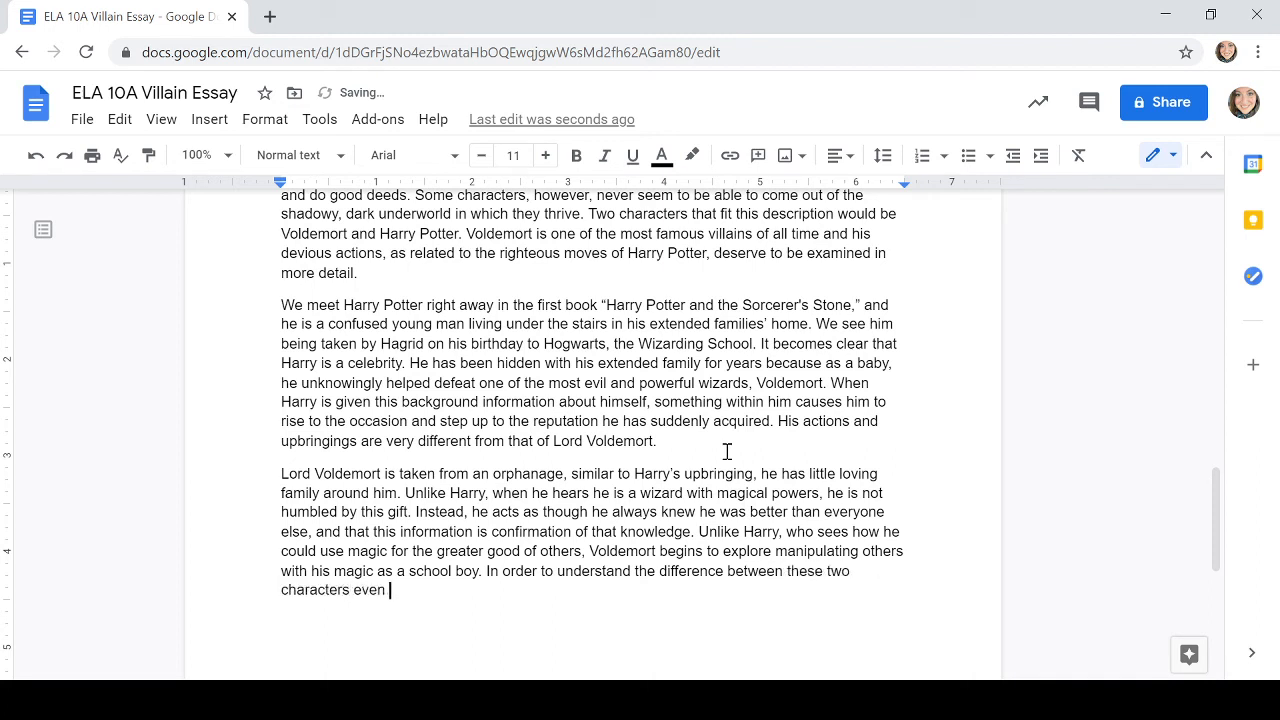
text(more so, we will)
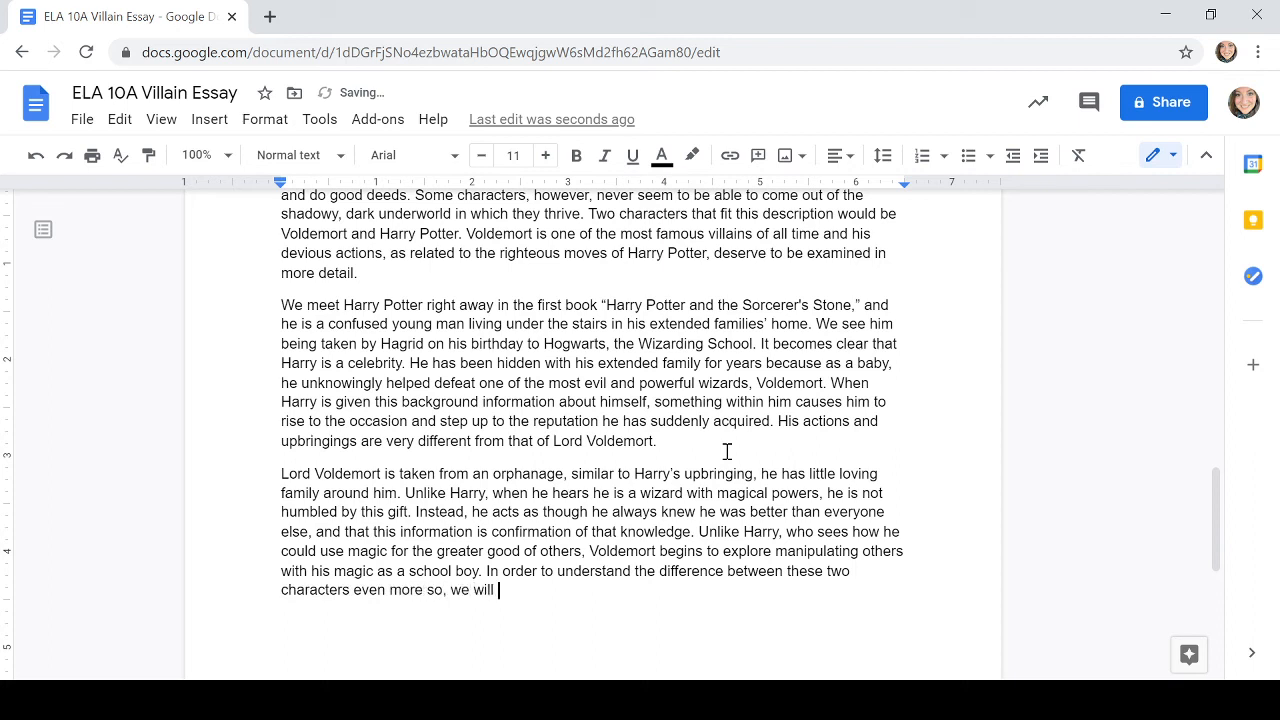
text(look at a sce)
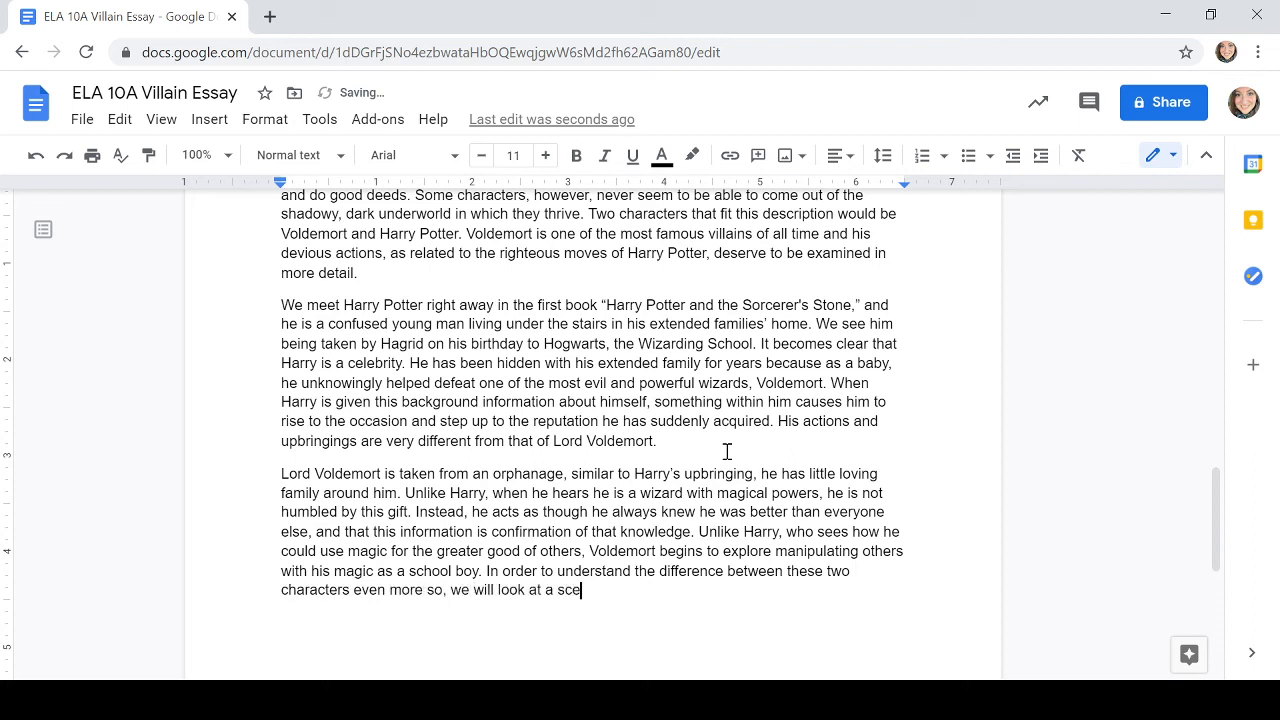
text(ne and dialogue between)
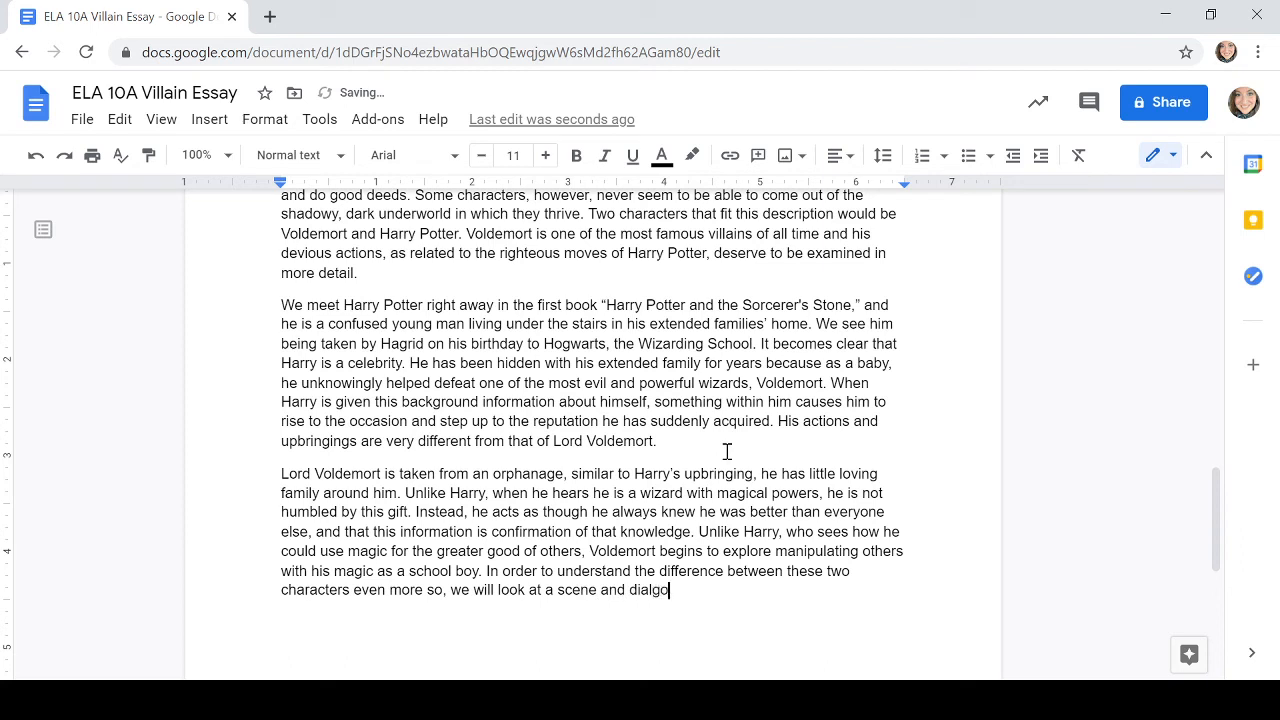
text(ue between)
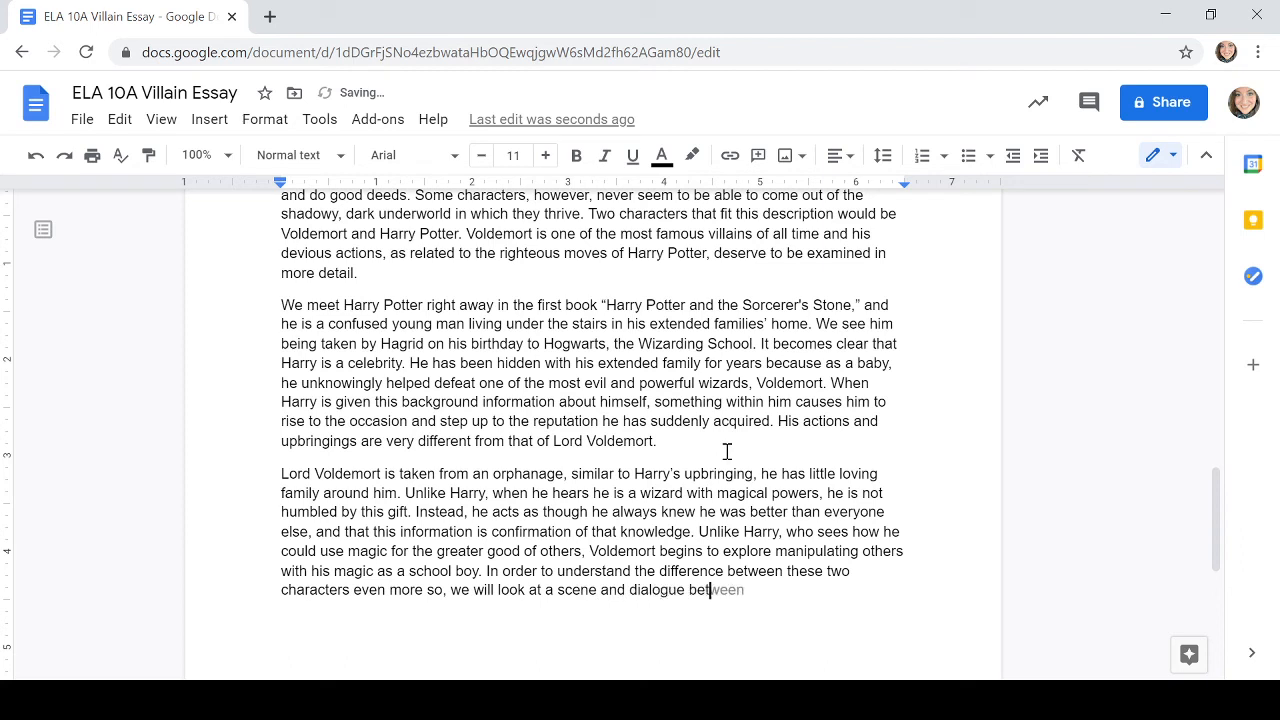
text(them)
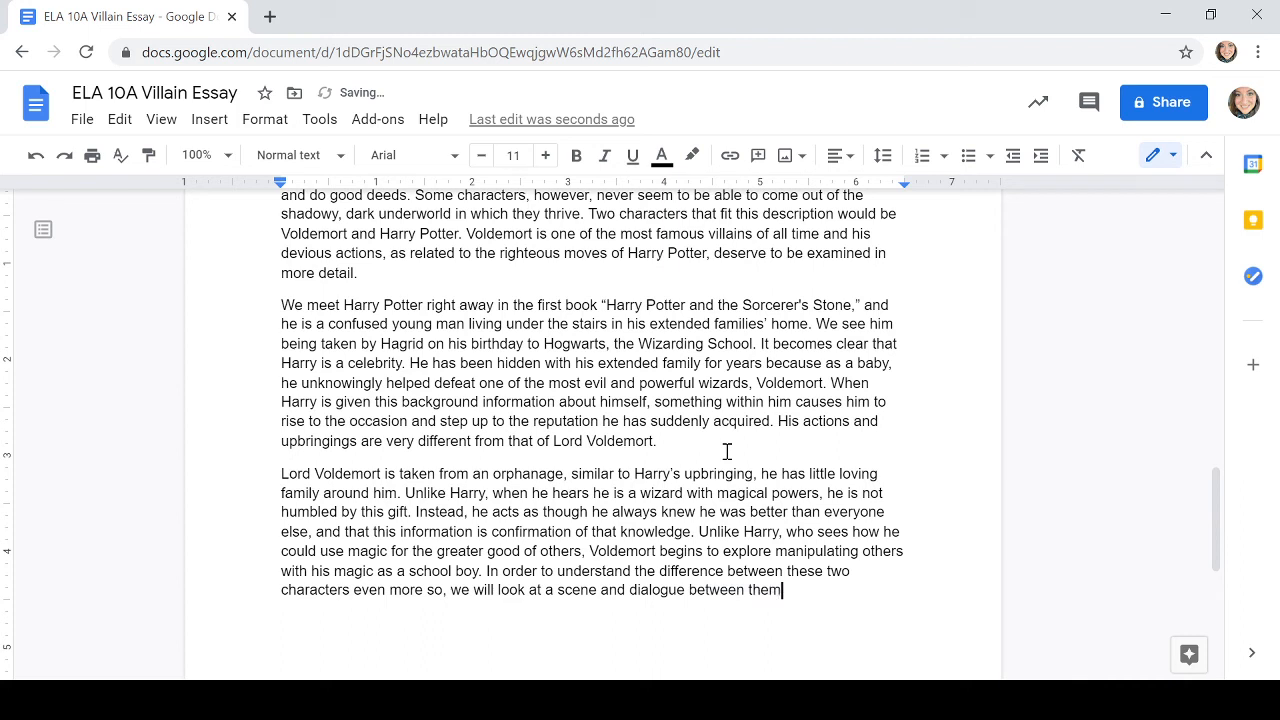
text(.)
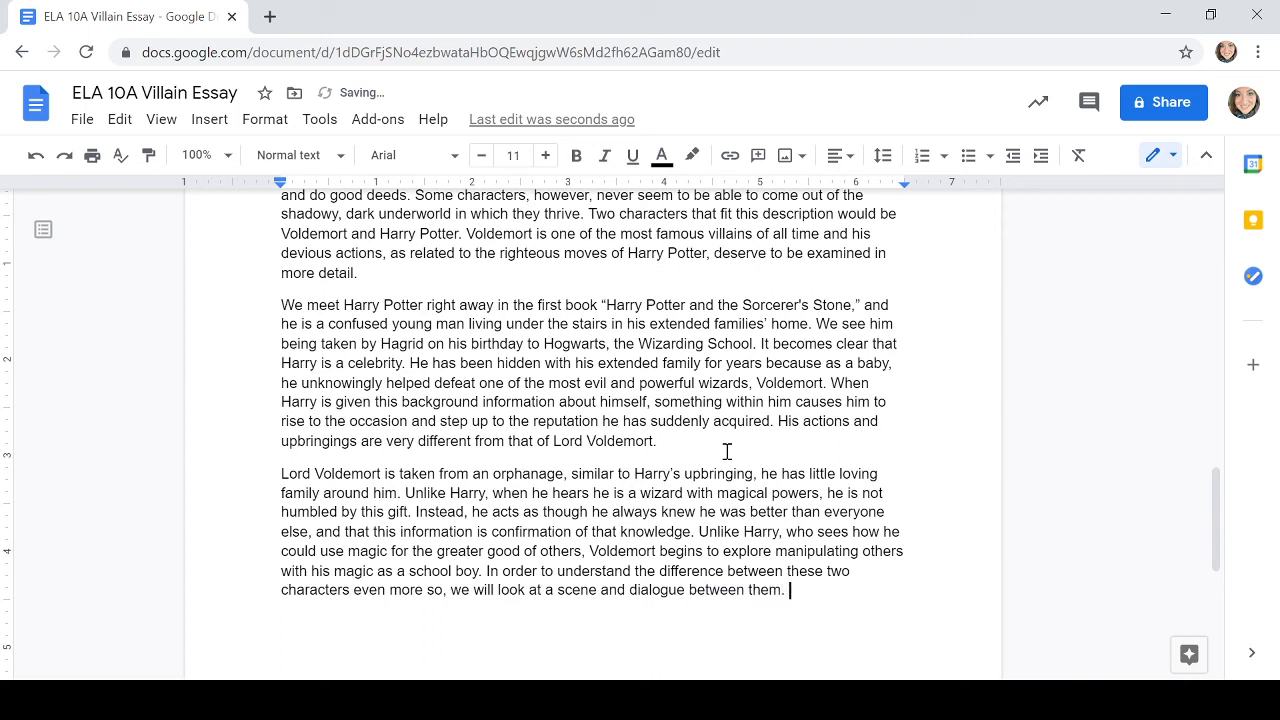